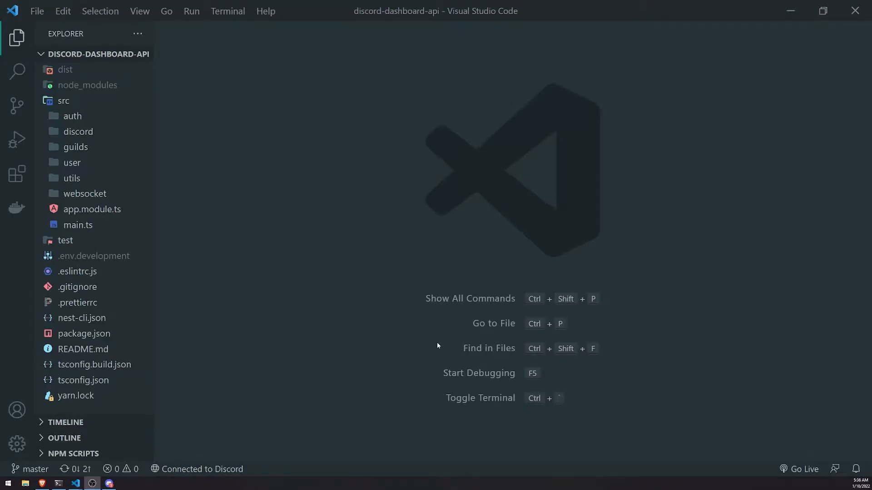
mouse_move(165, 177)
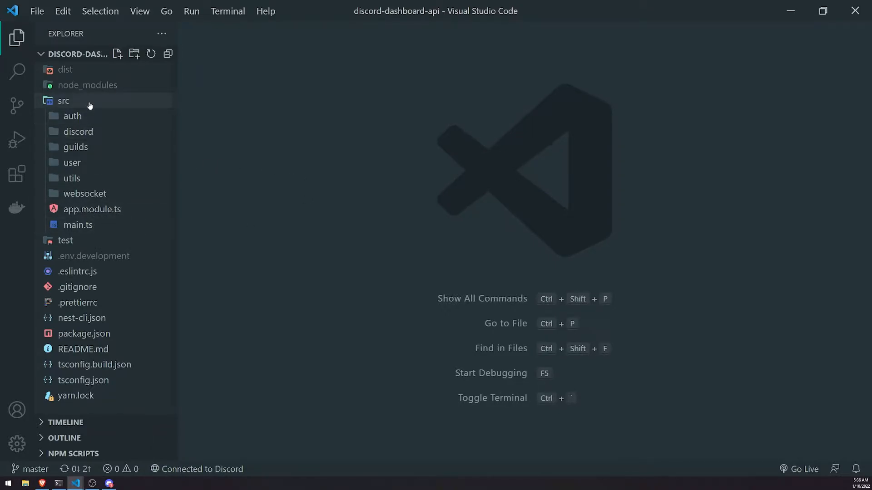
mouse_move(97, 104)
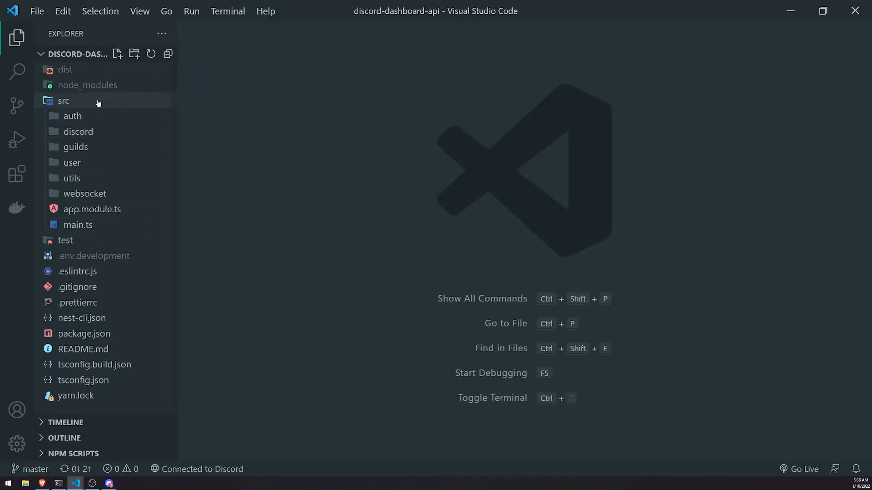
mouse_move(107, 100)
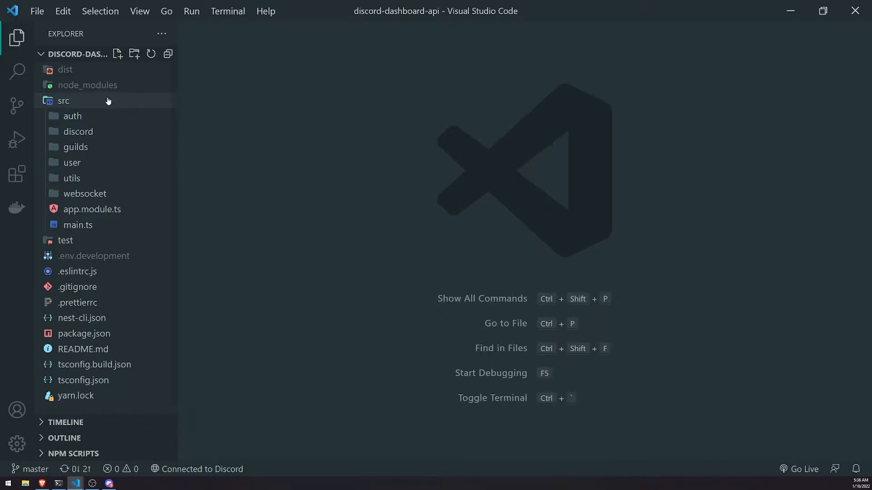
mouse_move(598, 95)
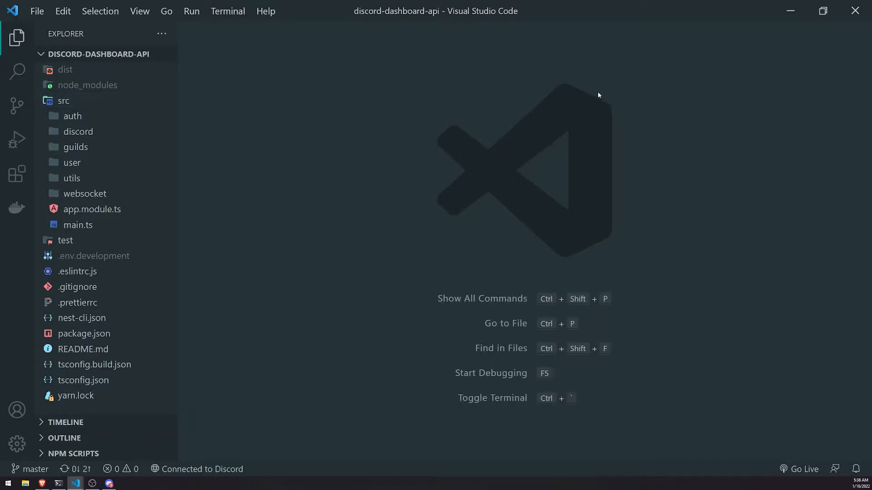
mouse_move(218, 158)
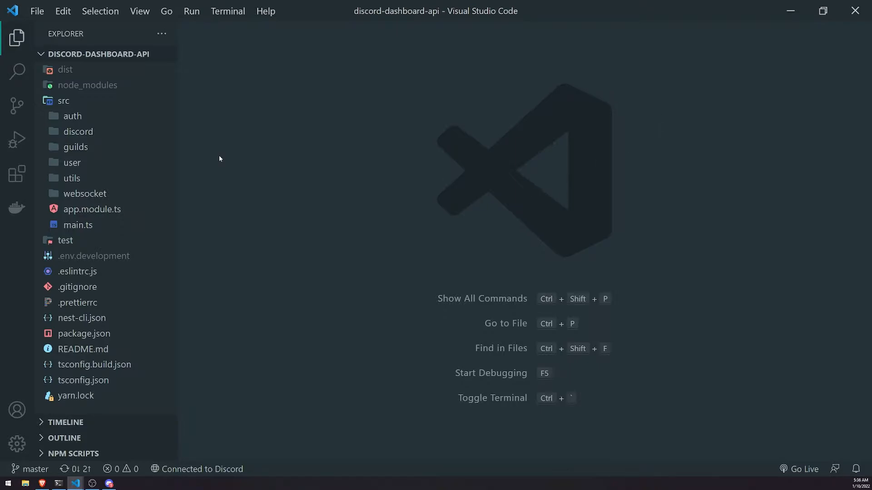
mouse_move(99, 131)
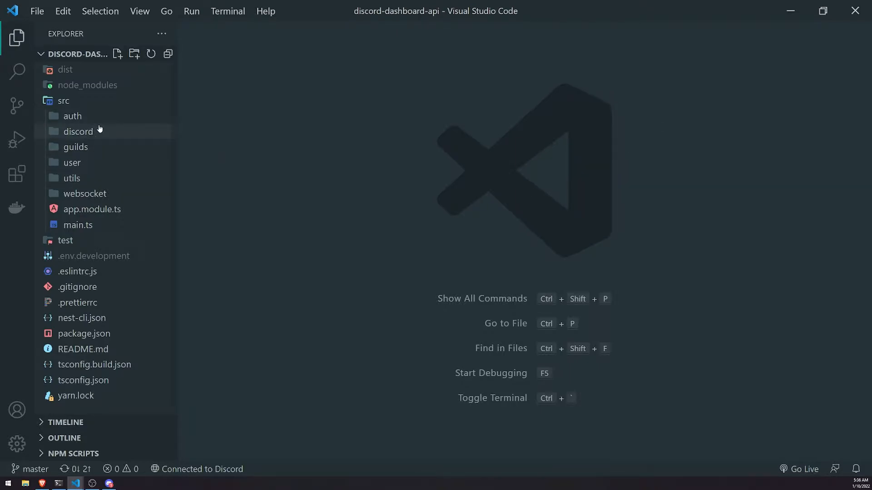
mouse_move(418, 182)
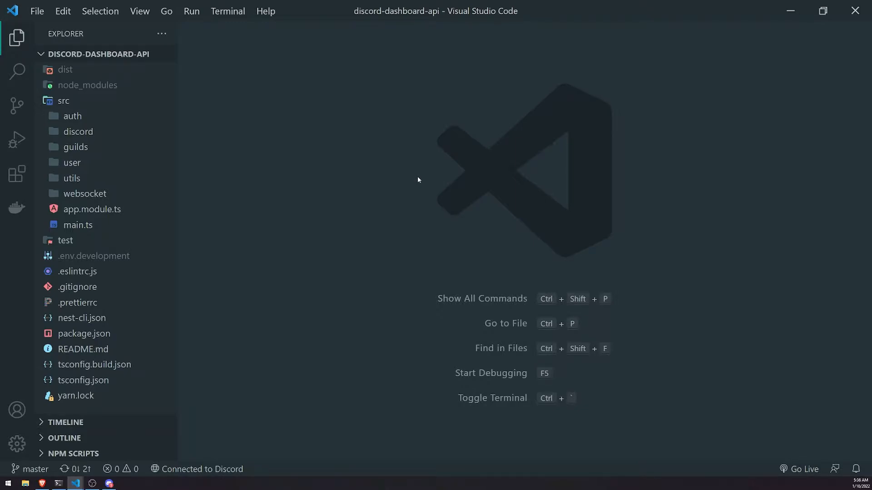
mouse_move(282, 199)
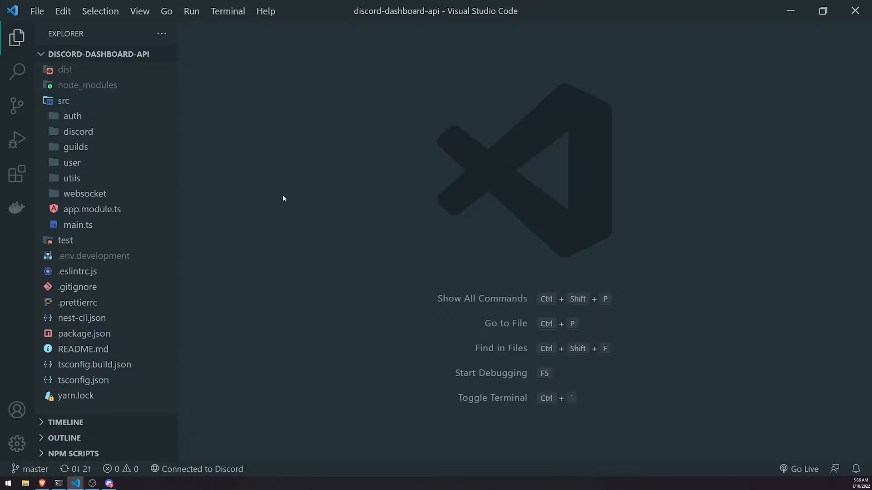
mouse_move(144, 151)
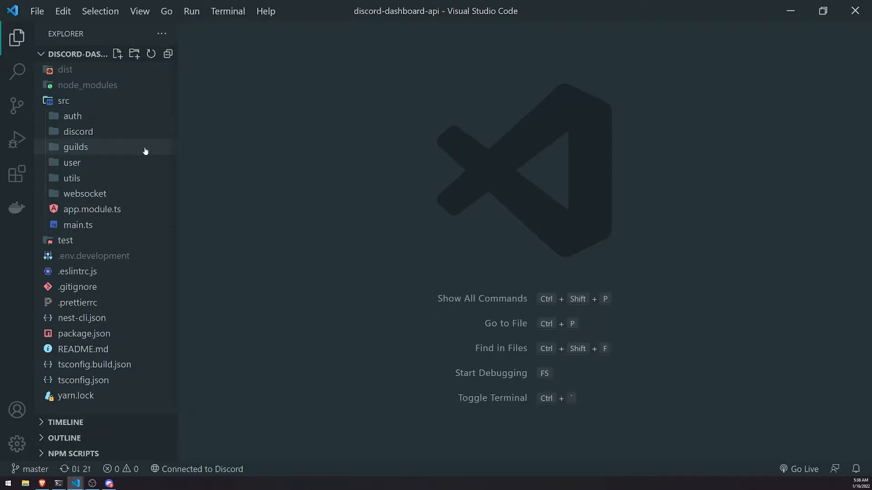
mouse_move(201, 122)
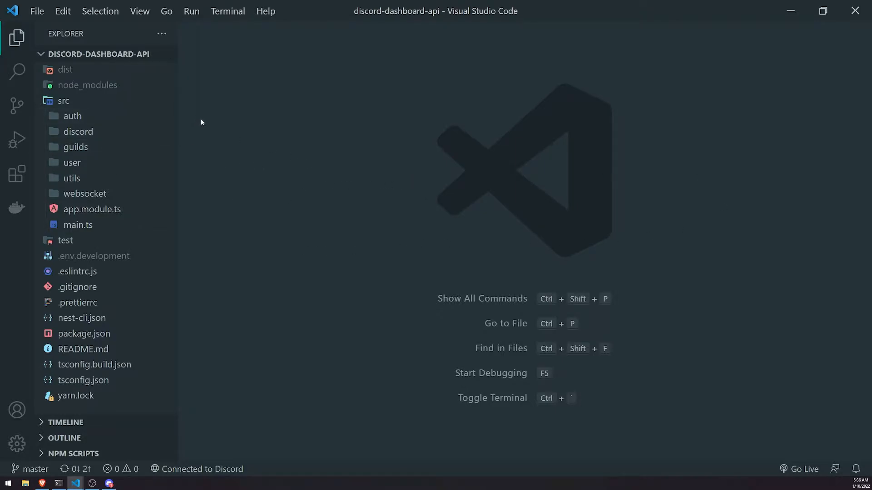
mouse_move(203, 118)
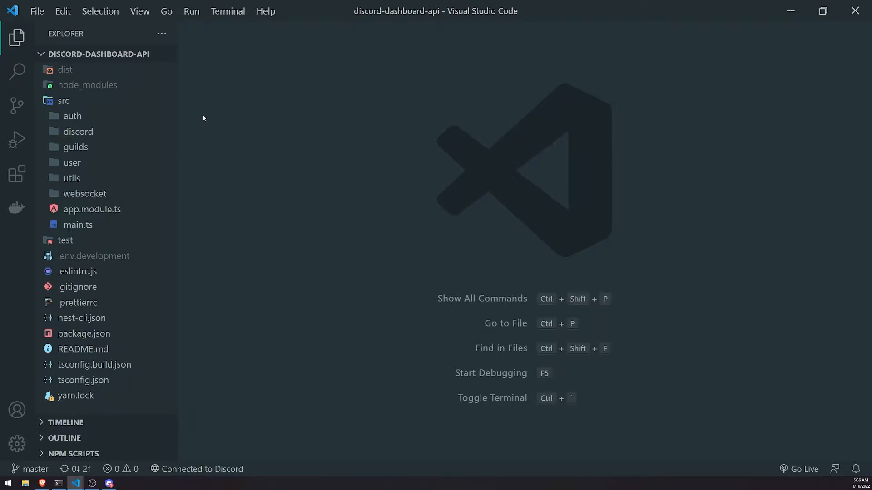
mouse_move(209, 120)
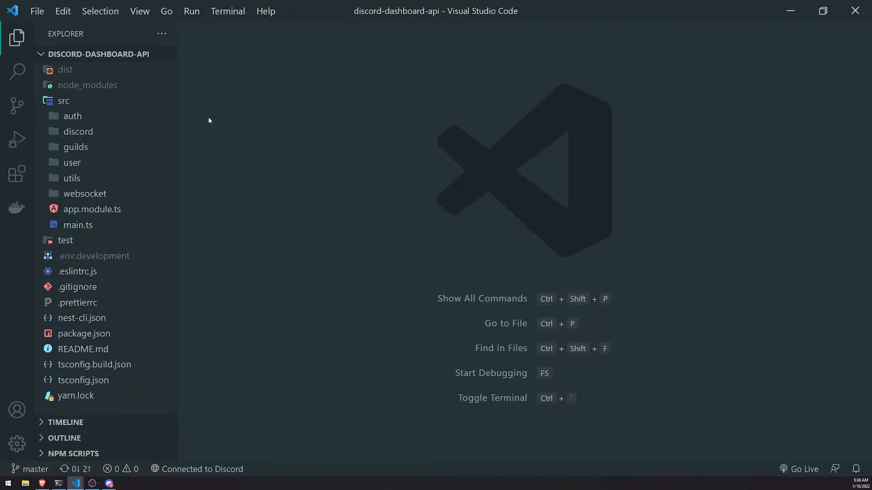
mouse_move(206, 117)
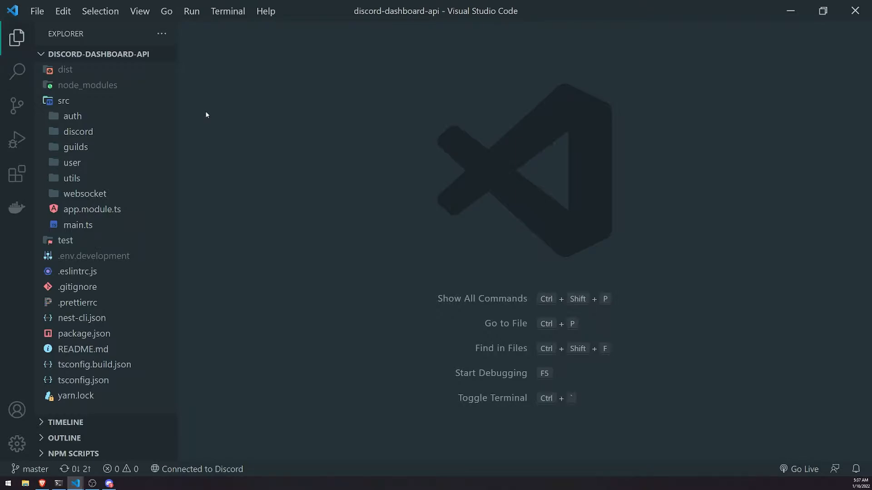
mouse_move(485, 60)
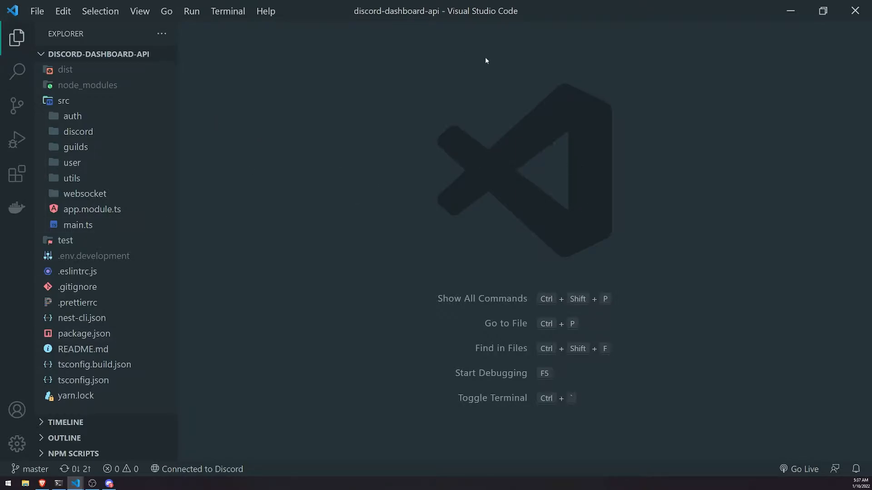
mouse_move(243, 295)
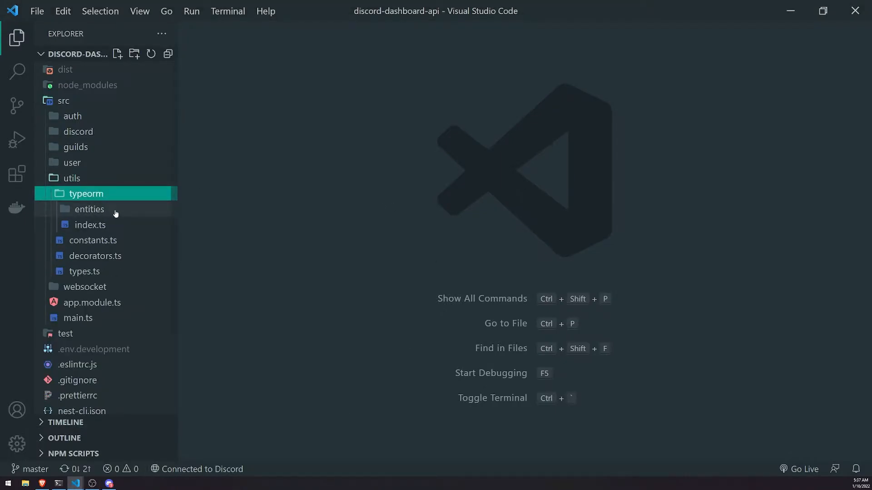
mouse_move(413, 213)
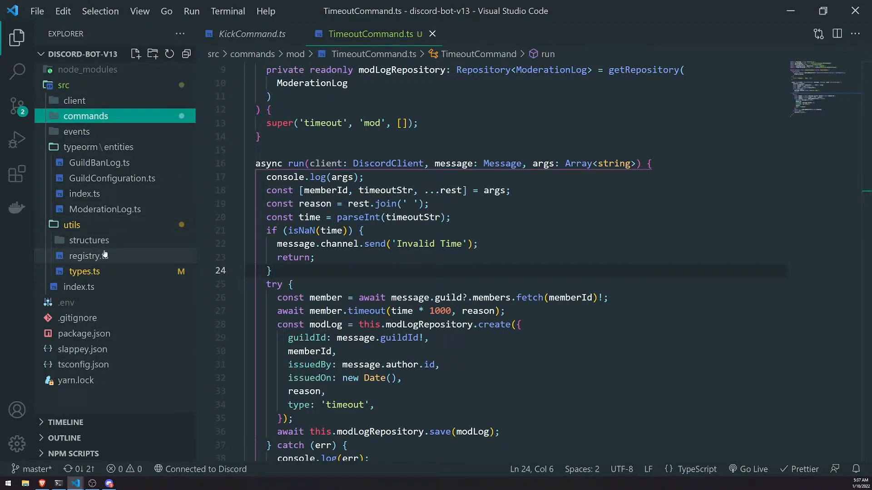
Copy the bot's ModerationLog entity and create ModerationLog.ts in the dashboard API's typeorm entities folder.
left_click(106, 209)
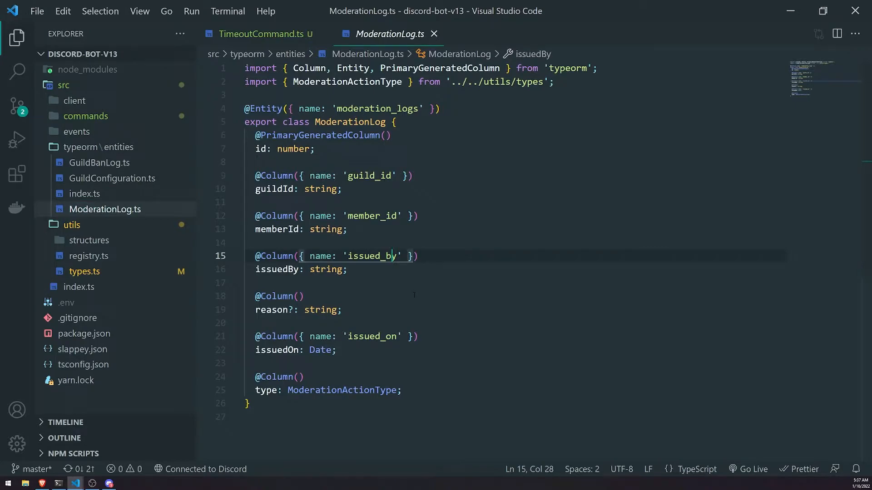
key("ctrl+a")
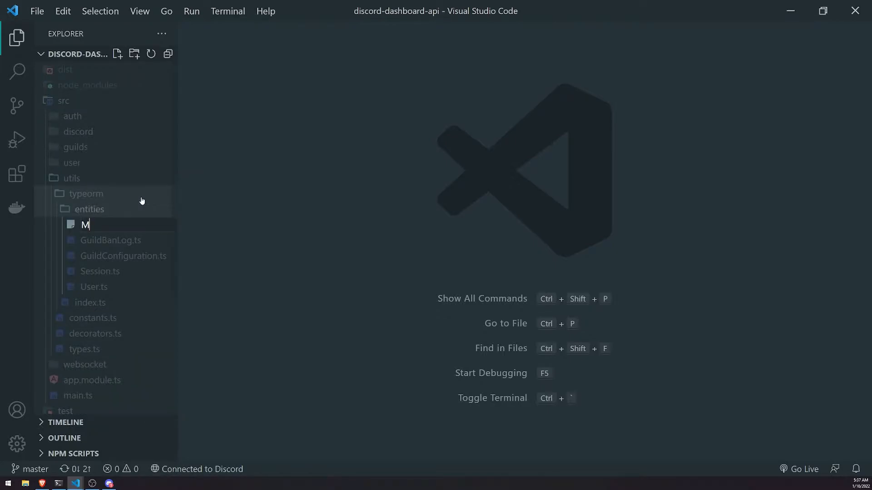
type("oderationLog.t")
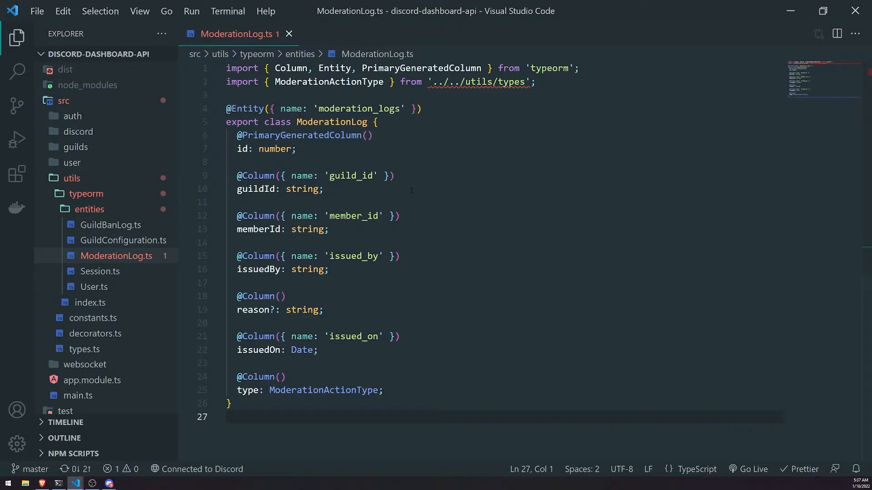
left_click(535, 82)
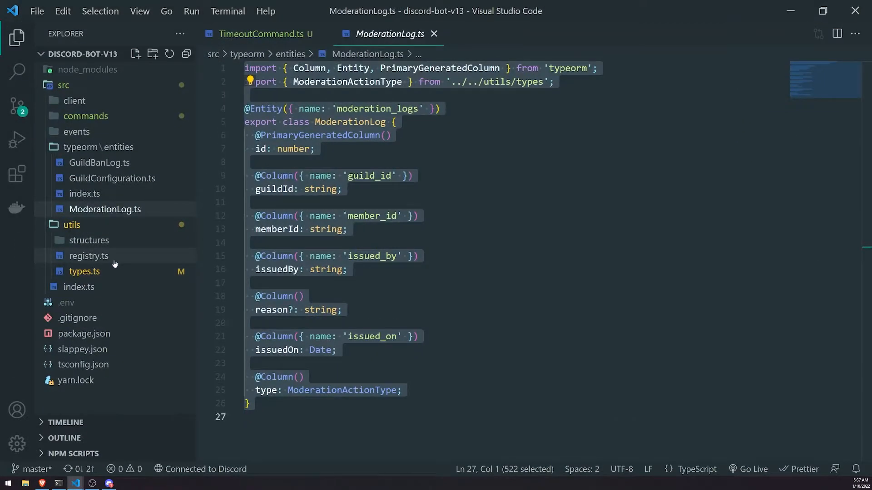
Add ModerationActionType = 'ban' | 'kick' | 'timeout' to the dashboard API's types.ts.
left_click(84, 271)
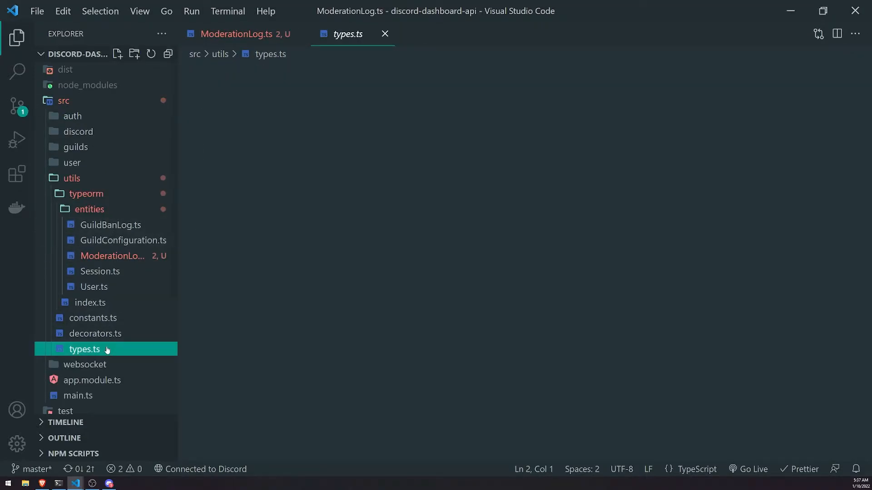
left_click(84, 349)
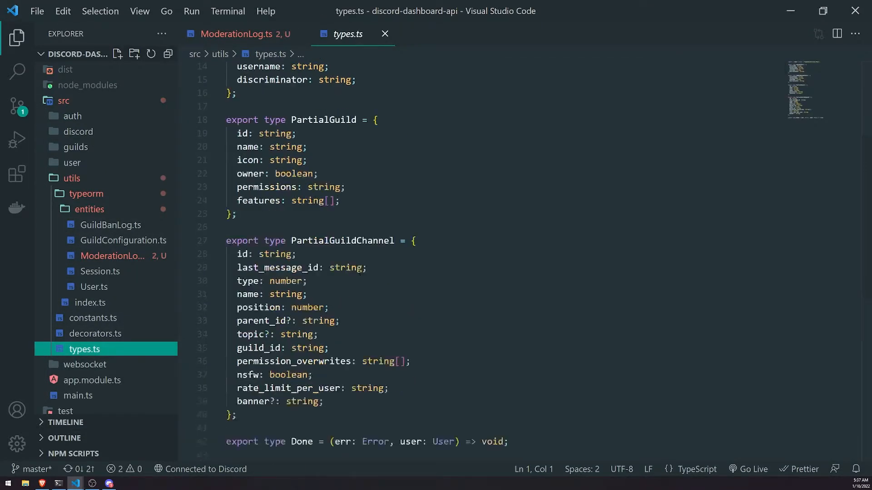
scroll("down", 3)
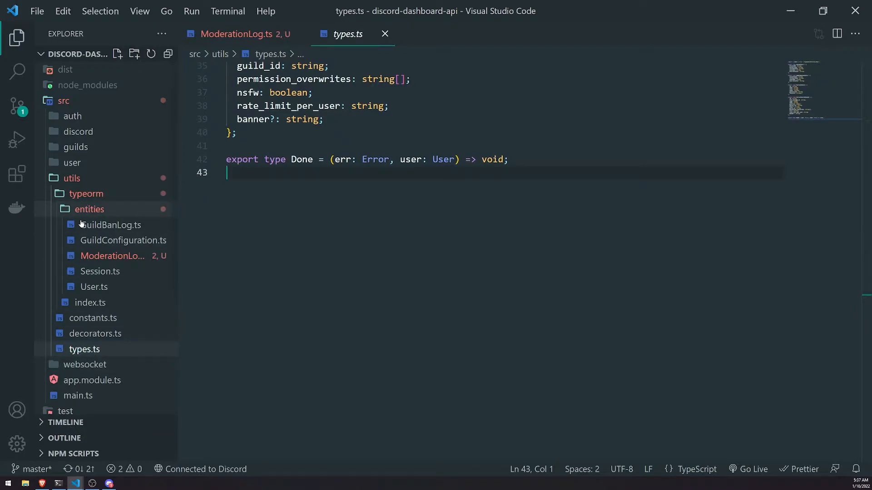
left_click(86, 193)
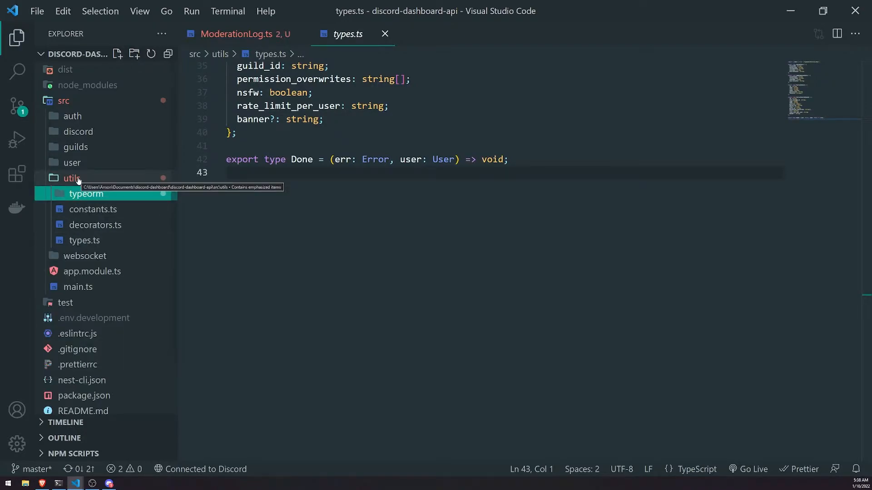
type("export type ModerationActionType = 'ban' | 'kick' | 'timeout';")
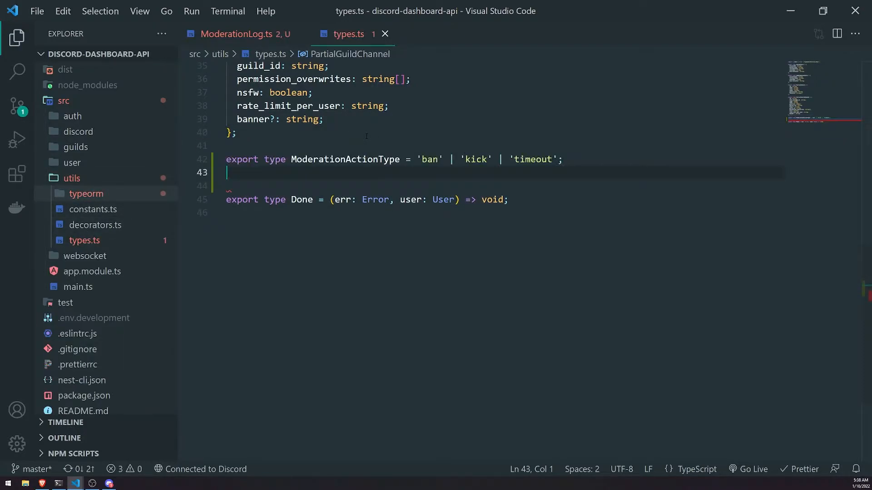
double_click(345, 159)
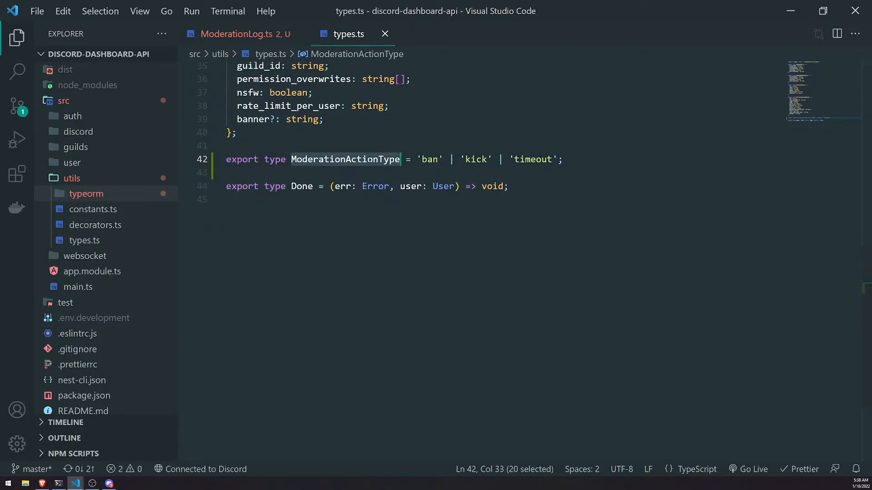
left_click(243, 34)
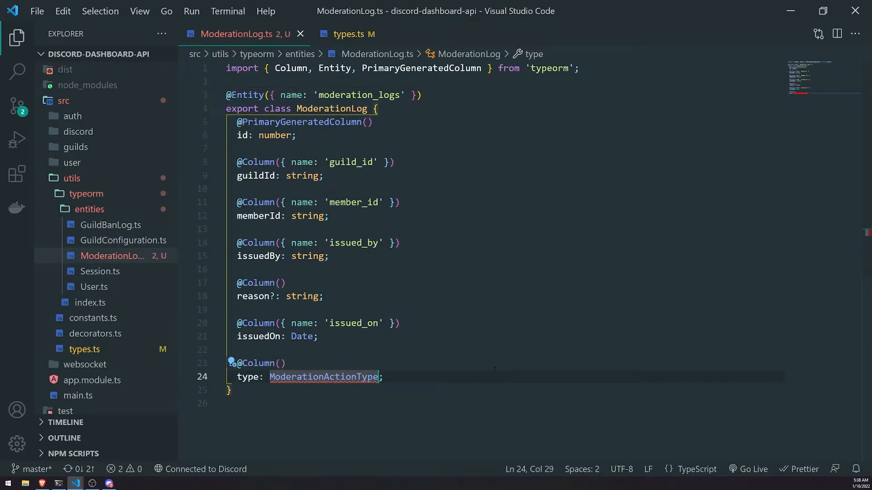
mouse_move(324, 377)
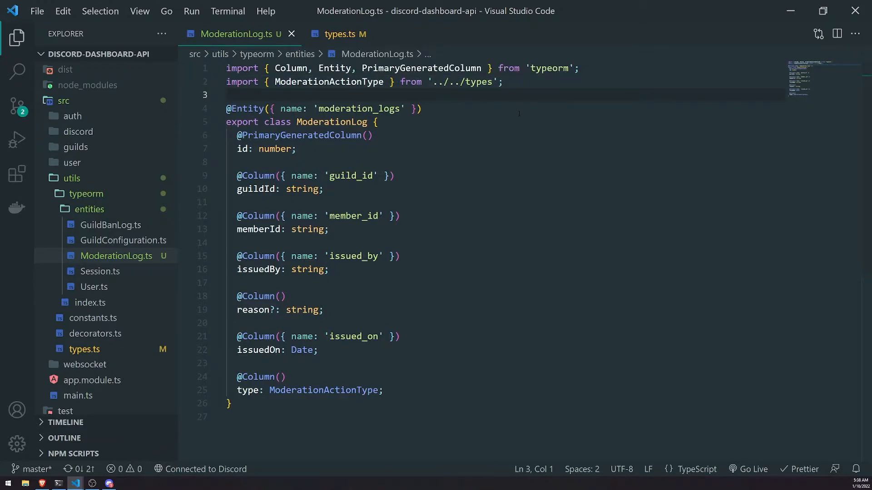
mouse_move(119, 168)
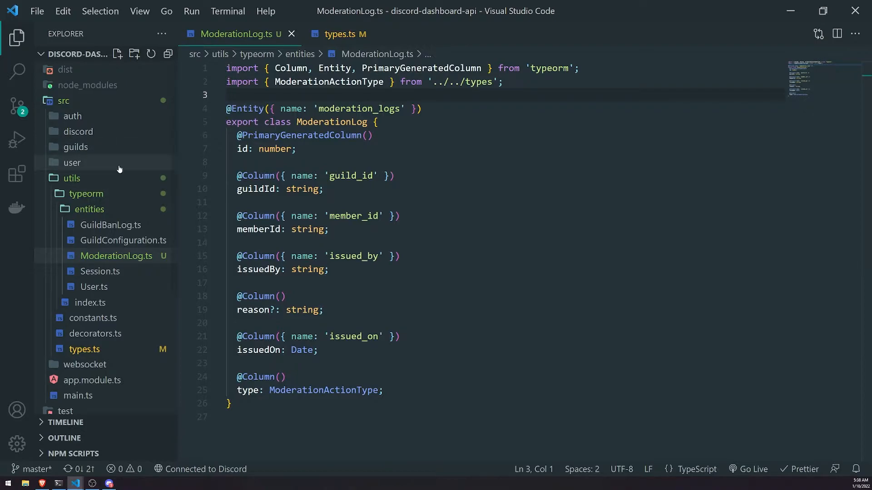
mouse_move(543, 25)
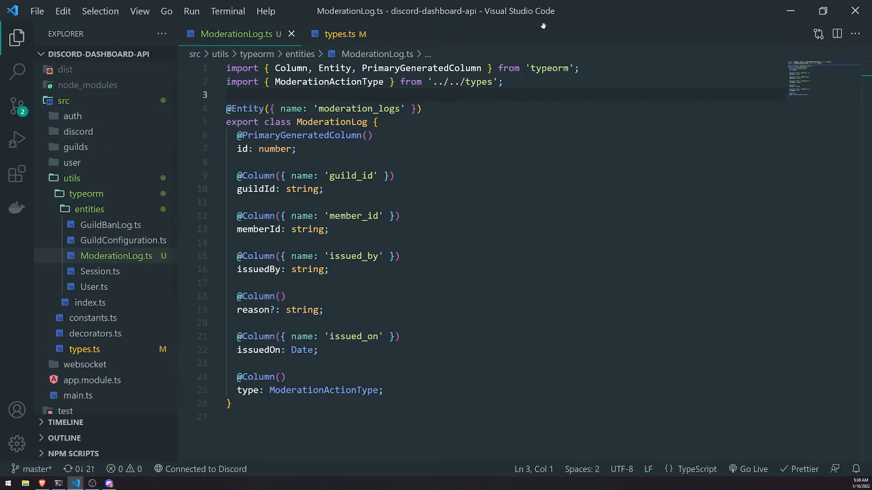
mouse_move(119, 124)
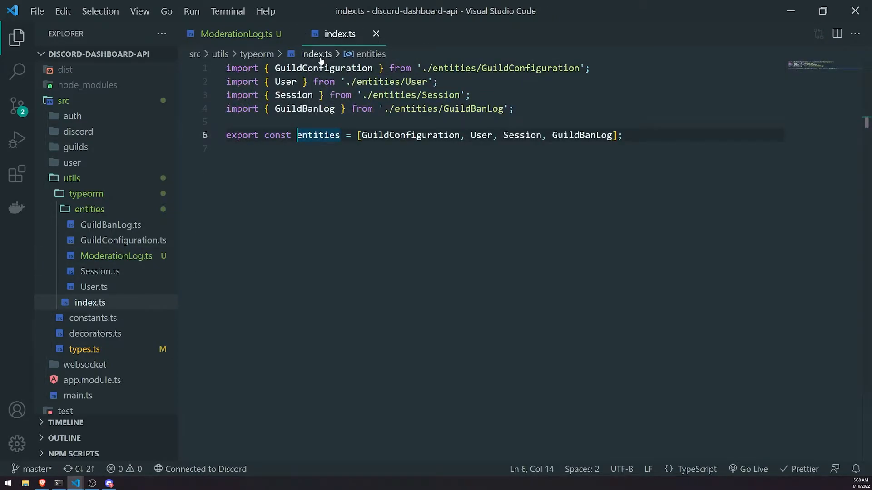
Import ModerationLog in typeorm/index.ts, add it to the entities array, and close the files.
type("import { ModerationLog } from './entities/ModerationLog';")
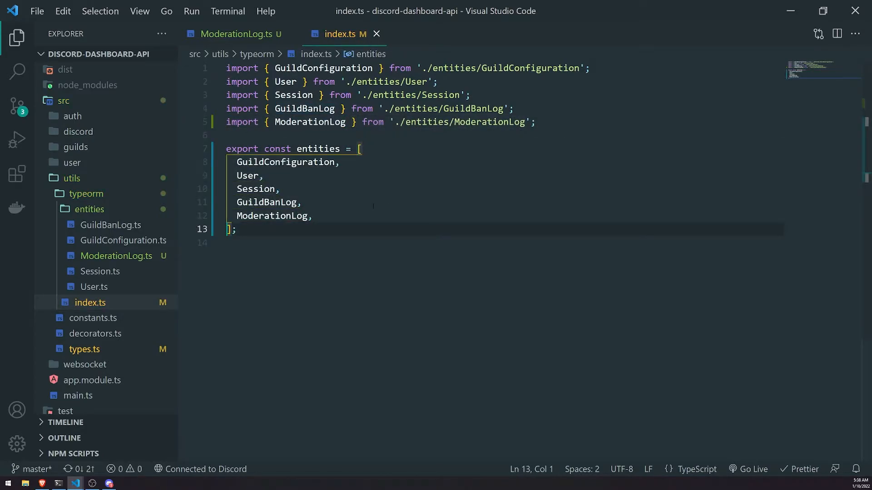
left_click(280, 215)
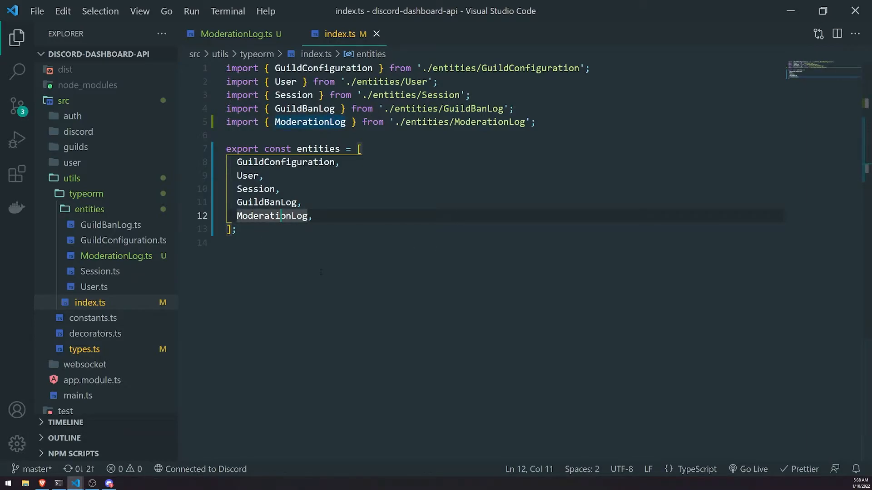
double_click(271, 216)
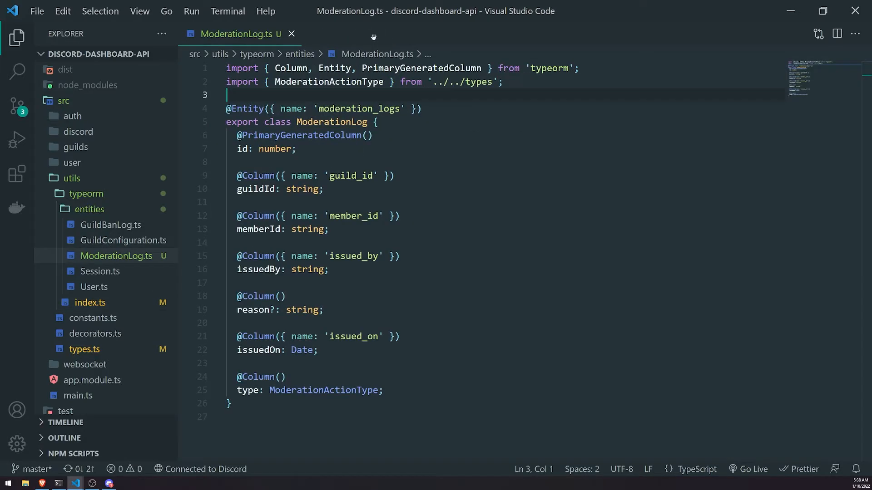
left_click(291, 34)
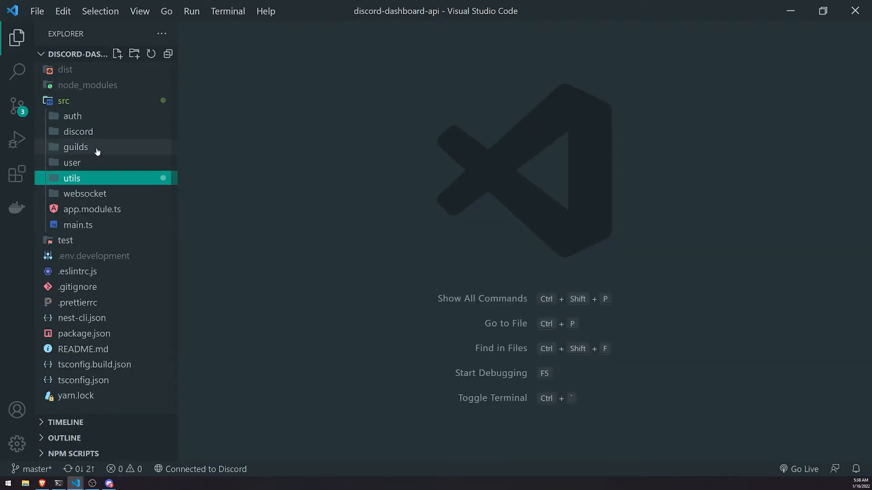
Review the getGuildBans handler in guilds.controller.ts and add an empty line after it.
left_click(75, 146)
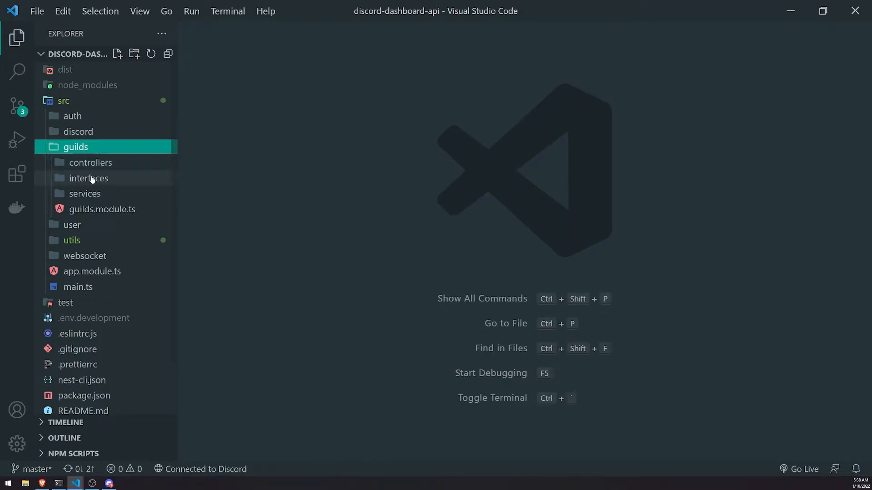
left_click(92, 162)
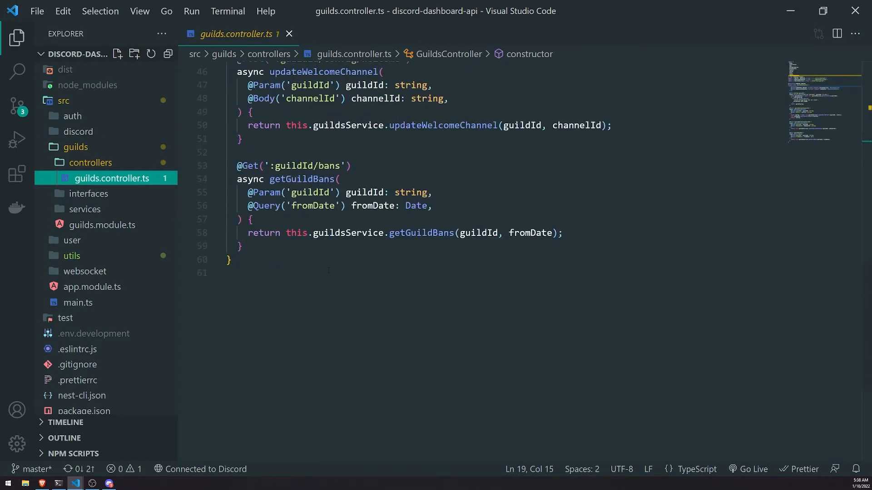
double_click(294, 165)
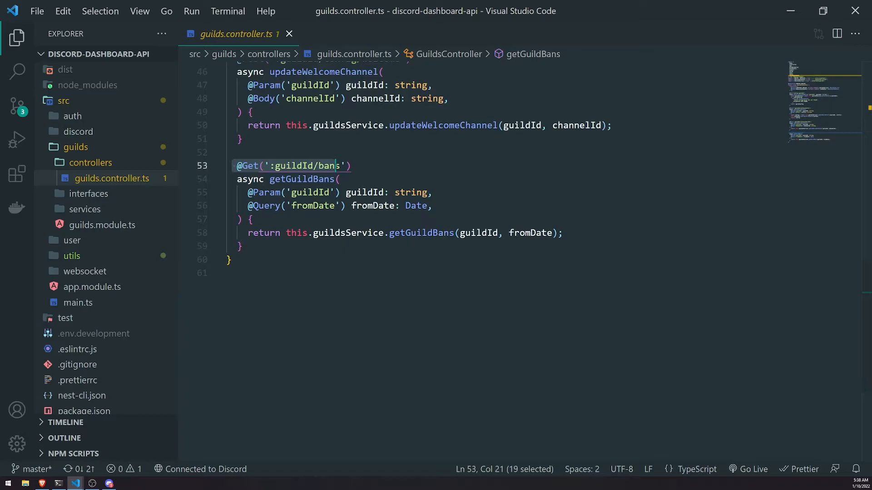
left_click(242, 246)
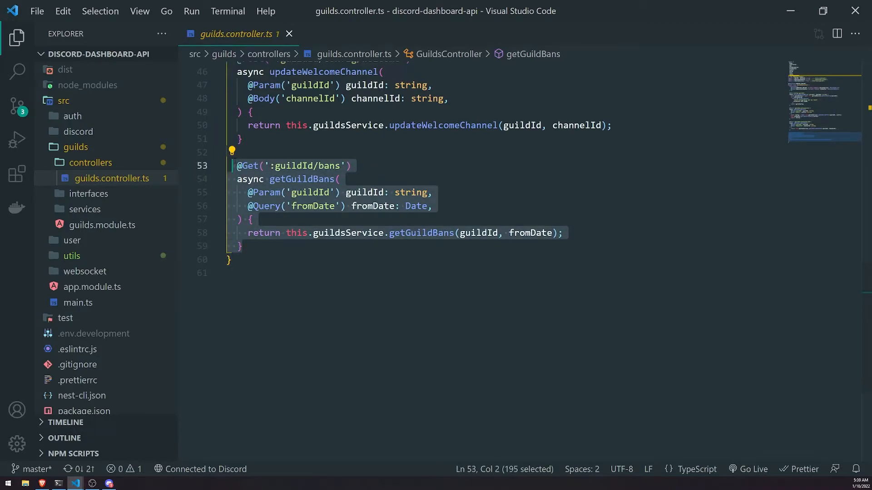
left_click(243, 246)
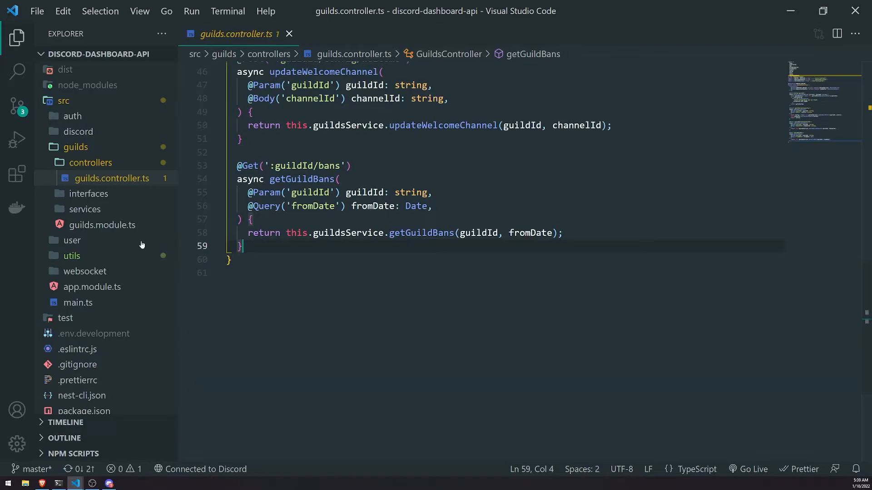
mouse_move(310, 263)
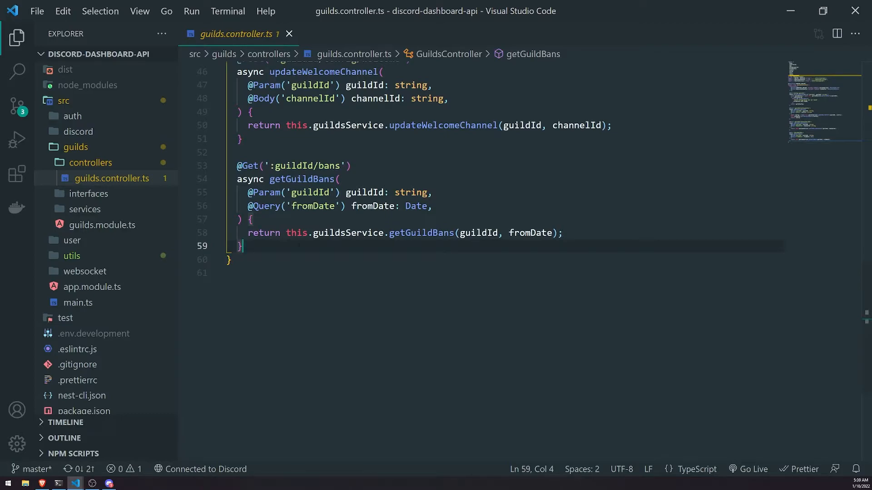
key("Enter")
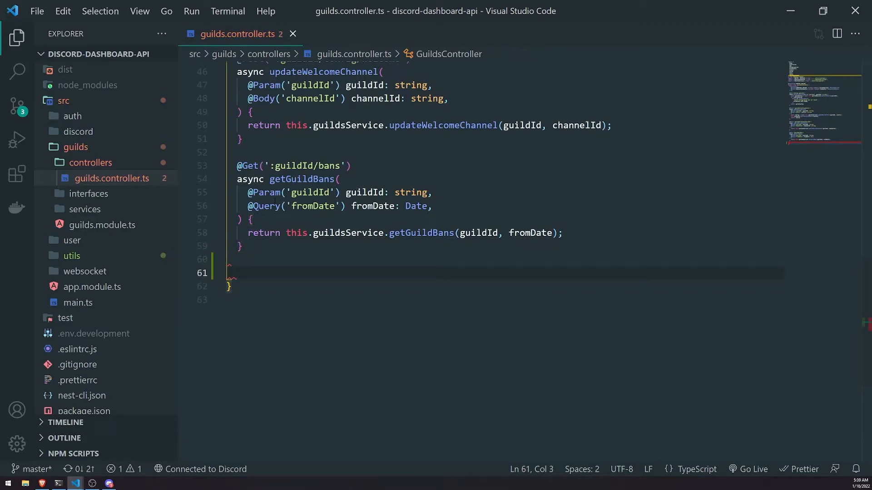
key("Backspace")
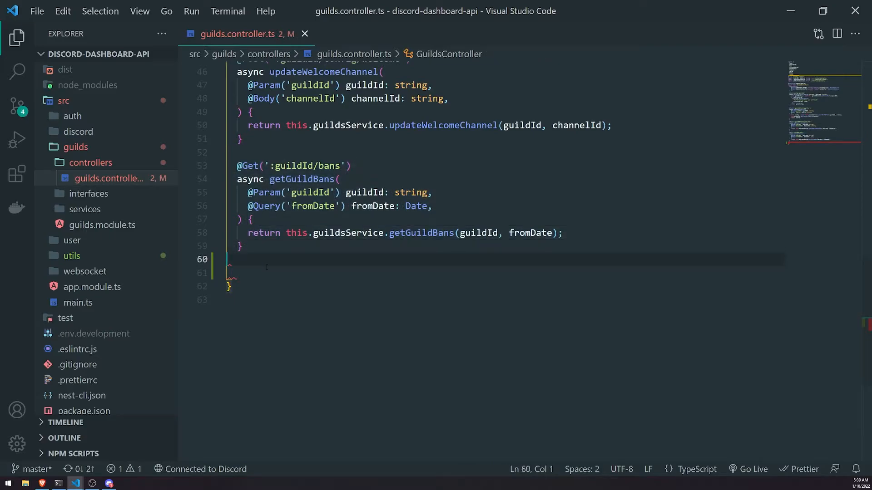
type("@Get(':guild")
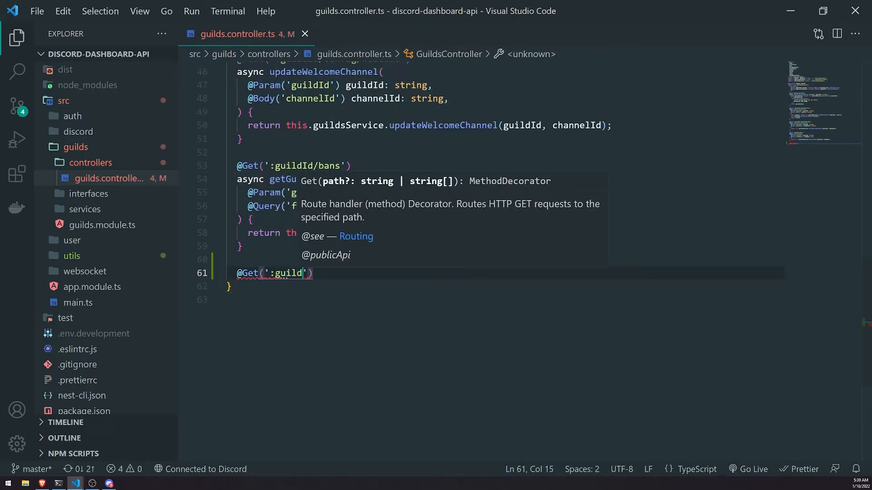
type("Id/")
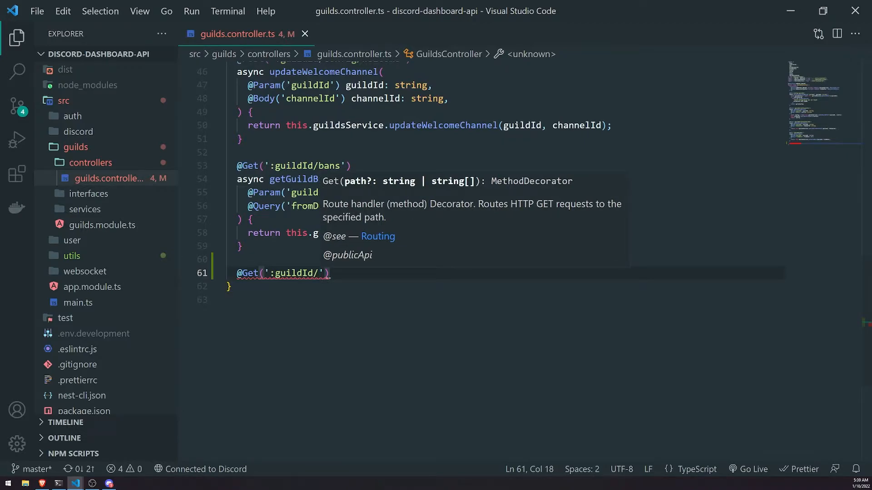
type("mod")
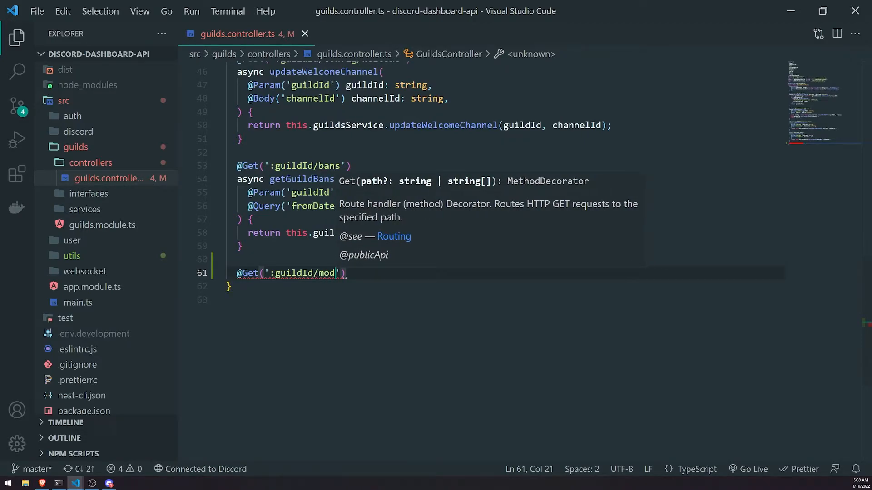
key("Backspace")
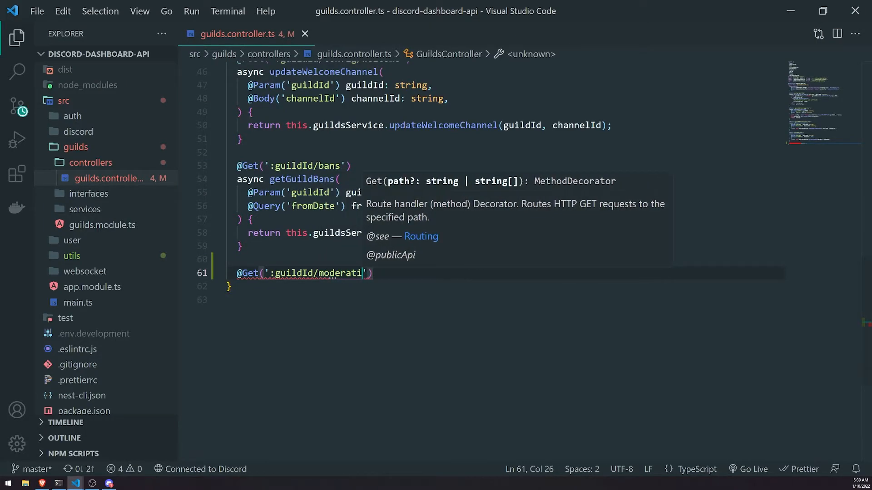
type("ons/logs")
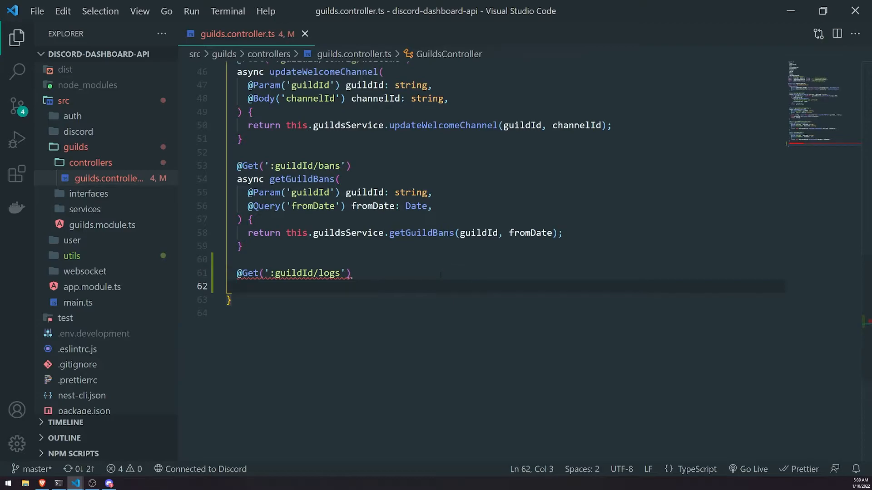
type("async getGuildL")
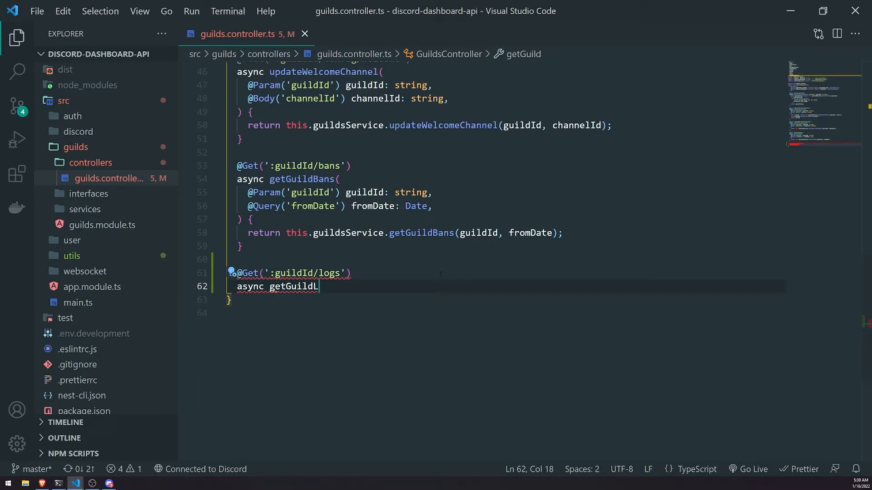
type("ogs(")
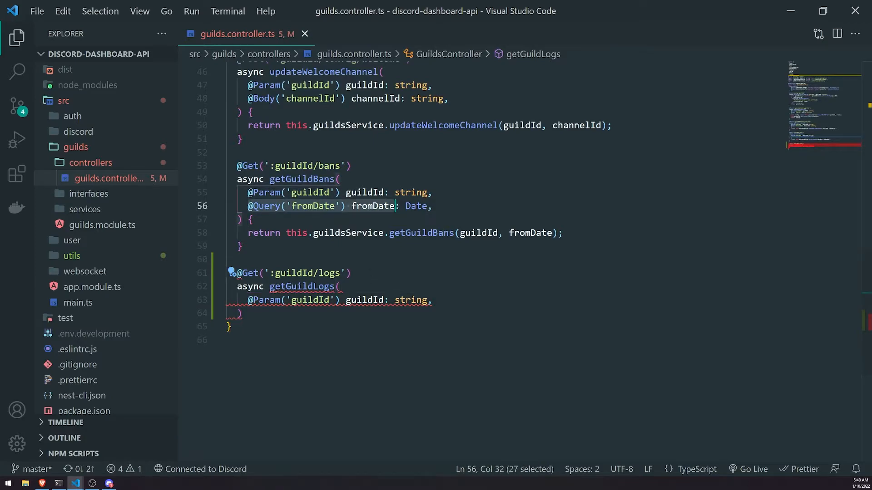
left_click(239, 312)
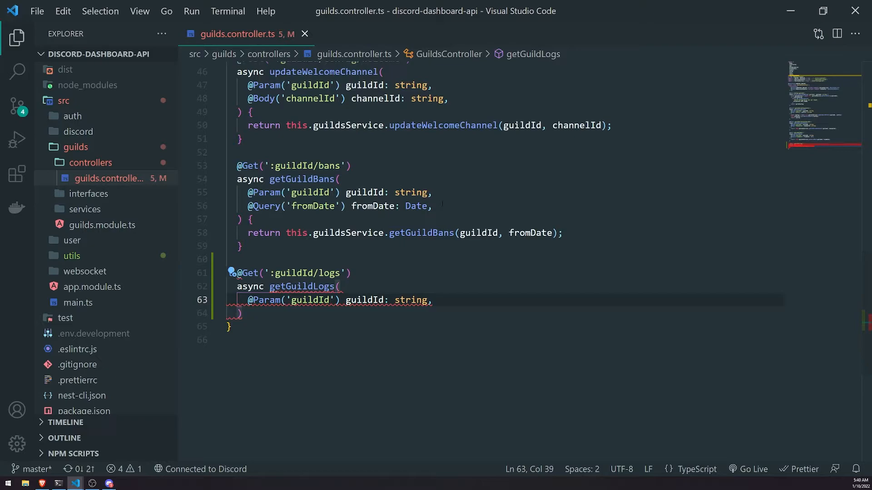
left_click(432, 193)
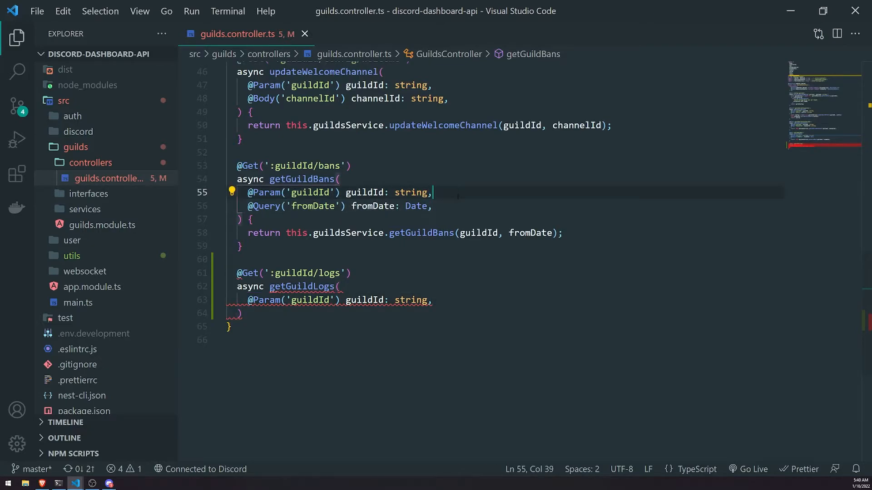
type("@Query('fromDate') fromDate: Date,")
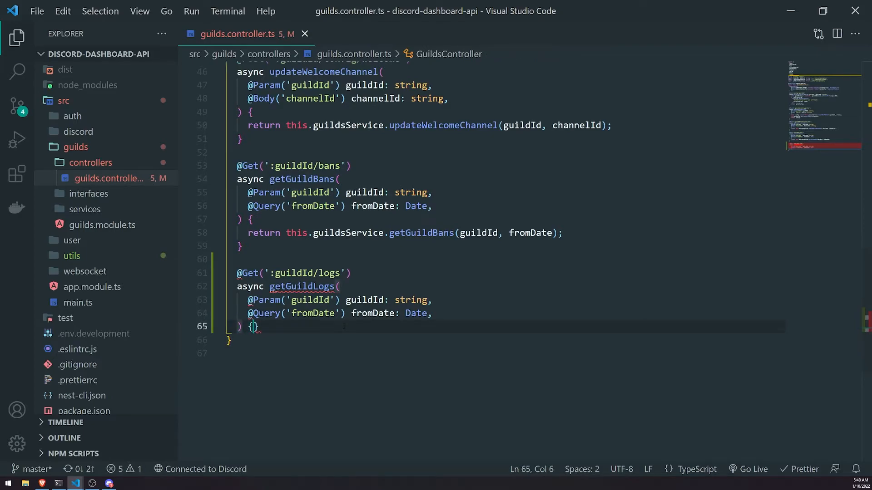
key("enter")
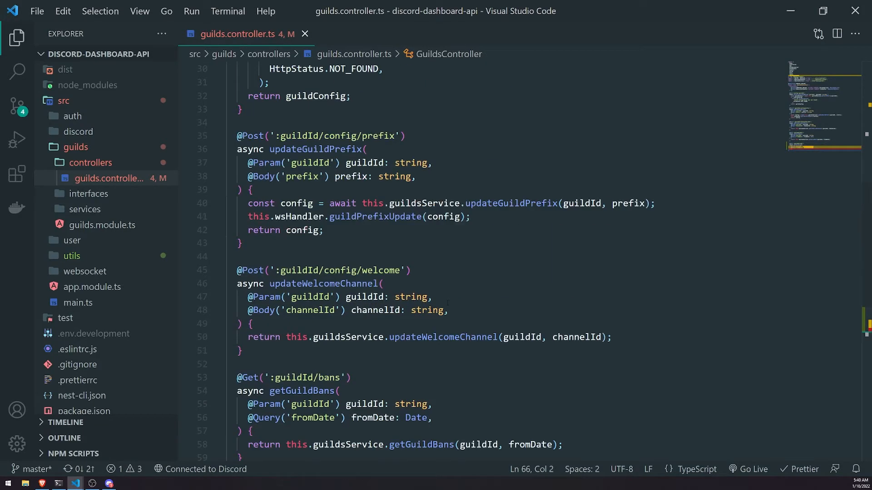
scroll("down", 3)
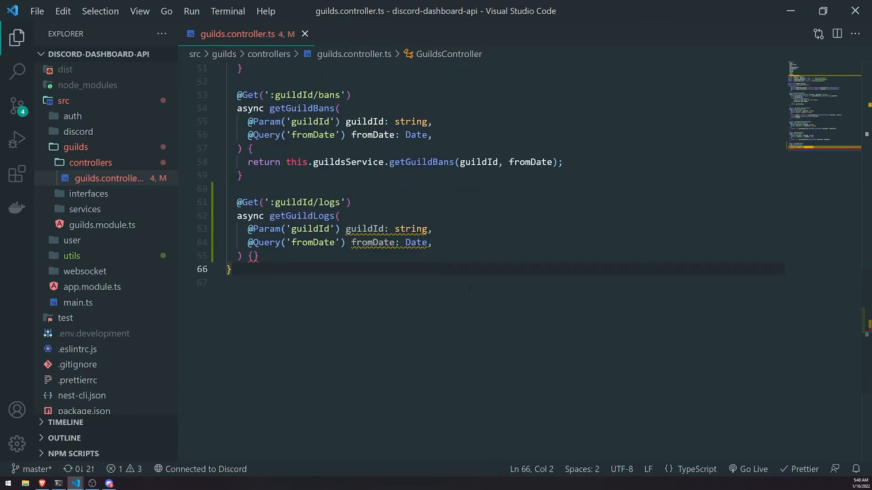
scroll("up", 3)
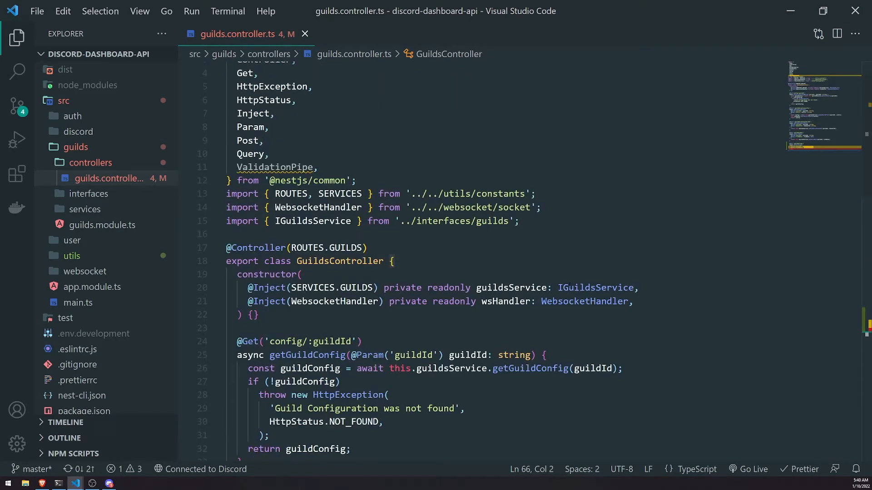
left_click(92, 208)
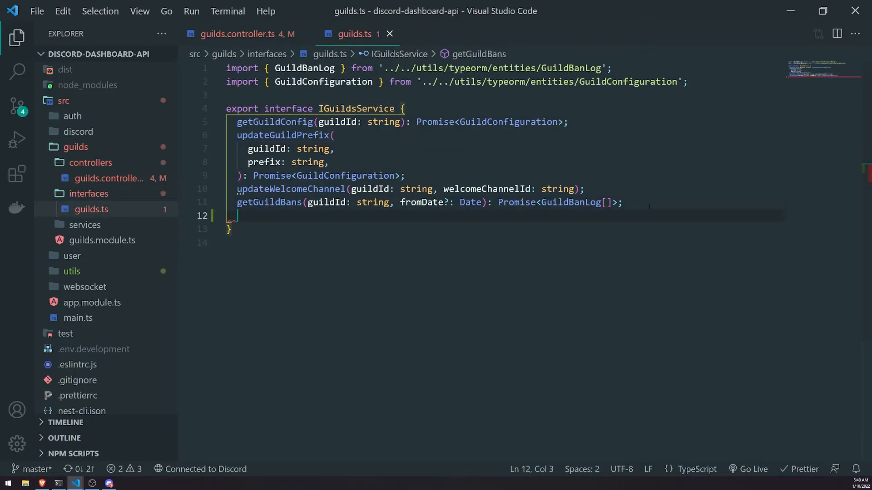
Declare getGuildLogs(guildId, fromDate?): Promise<ModerationLog[]> in IGuildsService with ModerationLog imported.
type("getG")
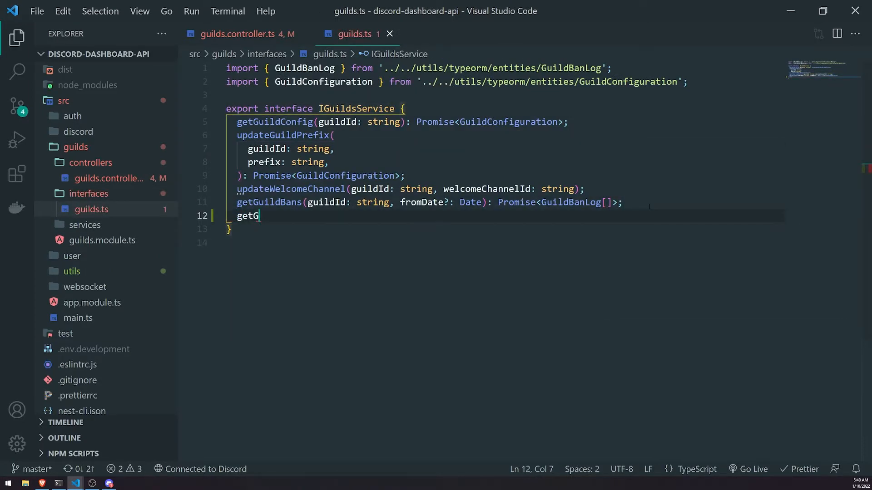
type("uildLogs")
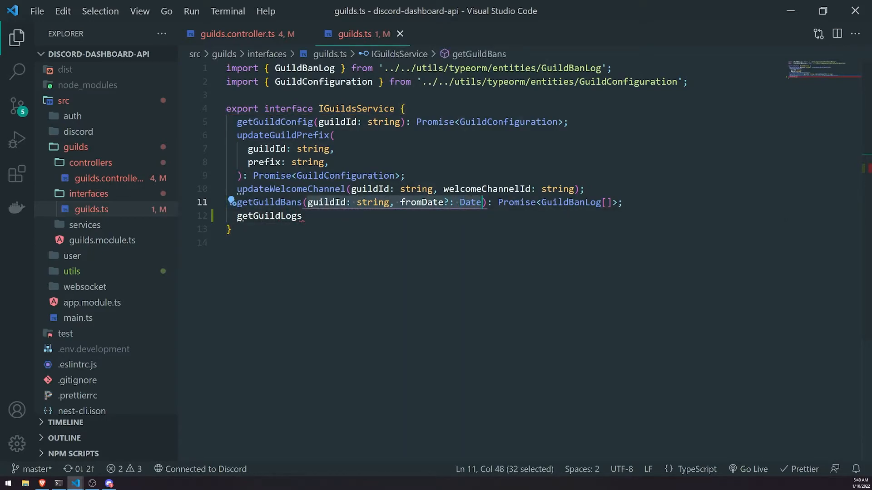
type("()")
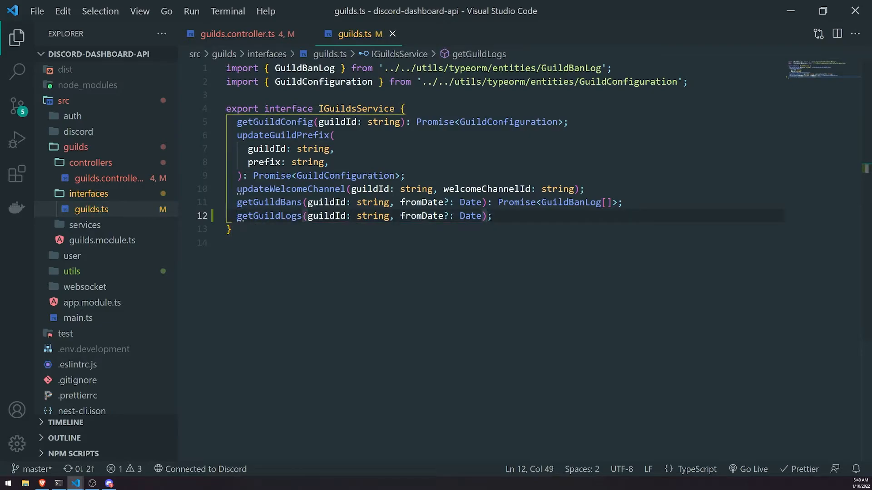
type(": Promise<>")
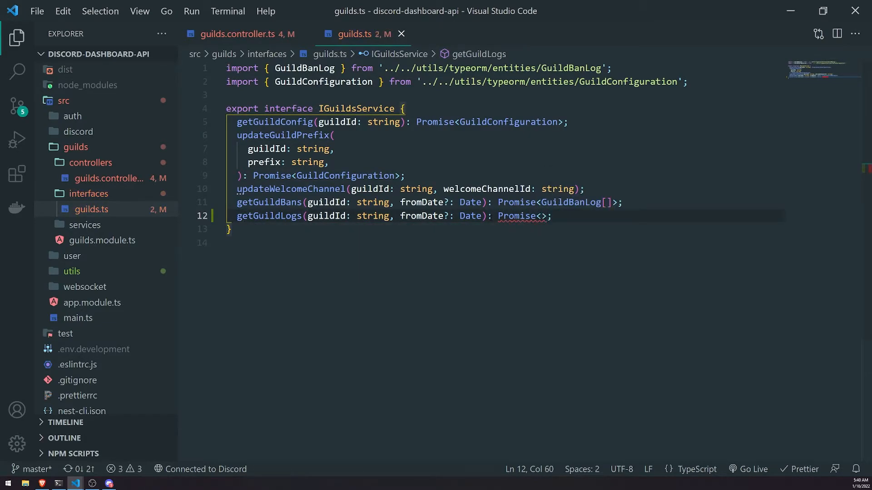
key("Left")
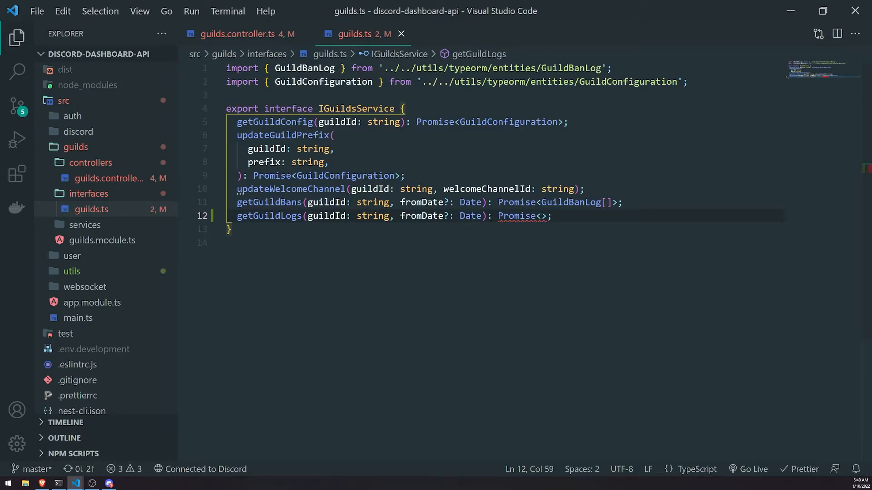
type("Moderatrio")
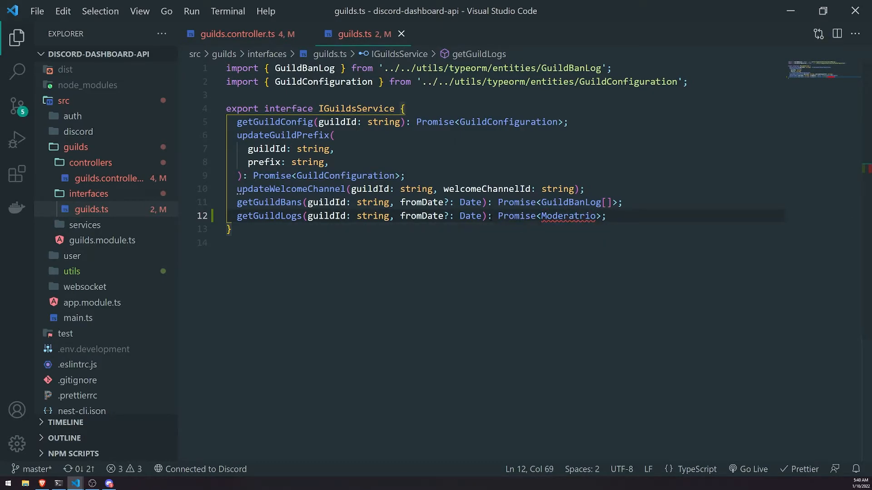
type("nLog[")
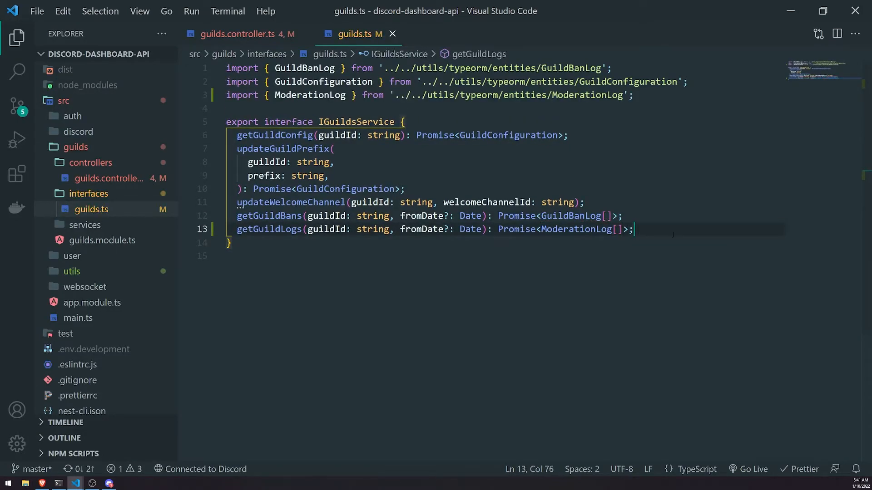
left_click(303, 229)
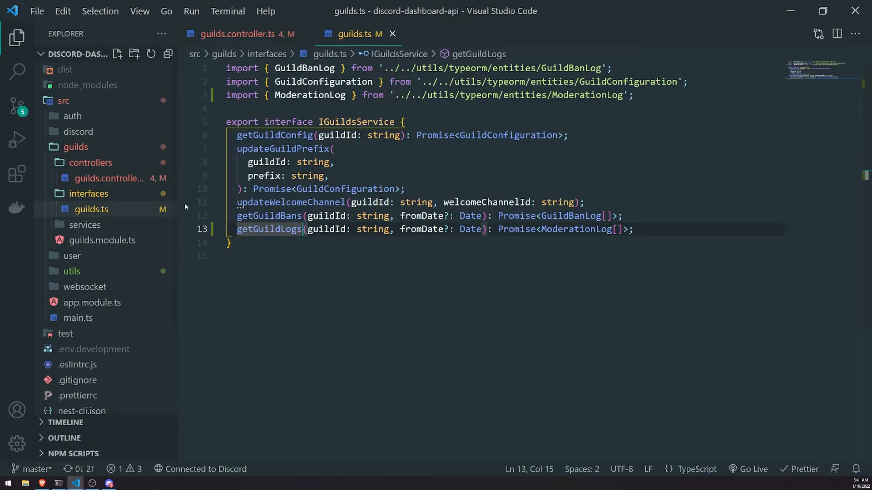
left_click(102, 240)
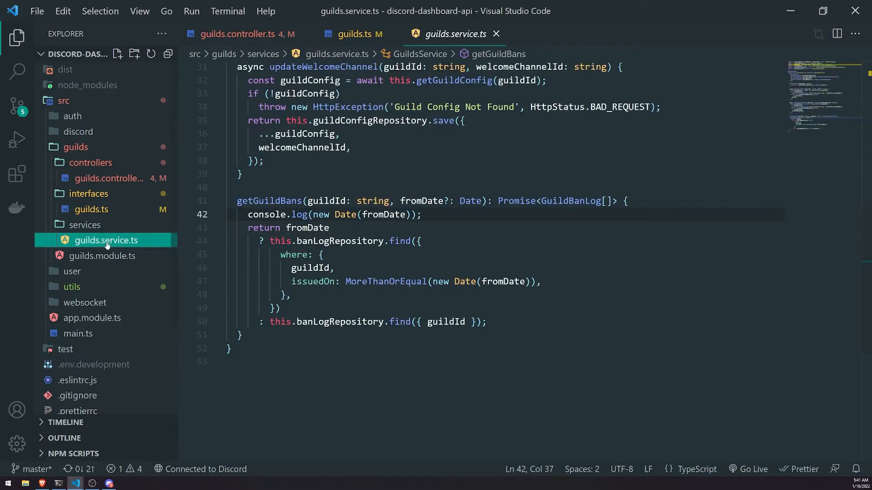
Add an empty getGuildLogs stub returning Promise<ModerationLog[]> to GuildsService and import ModerationLog.
scroll("up", 3)
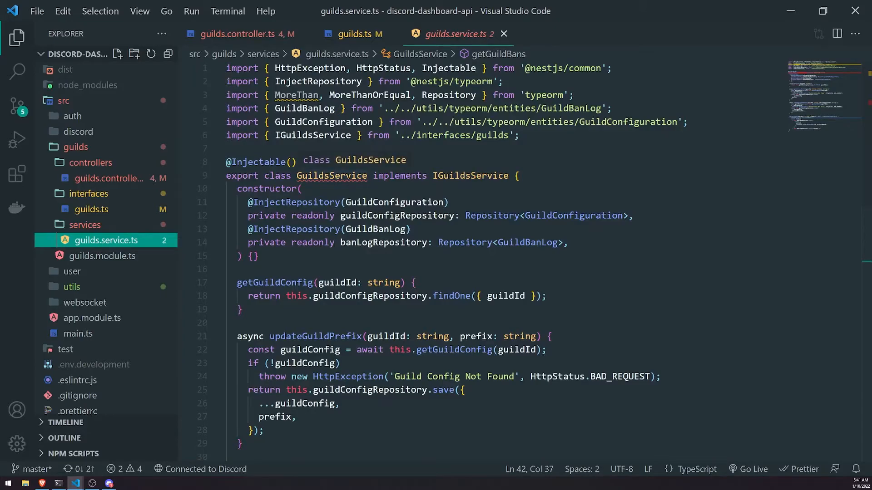
scroll("down", 3)
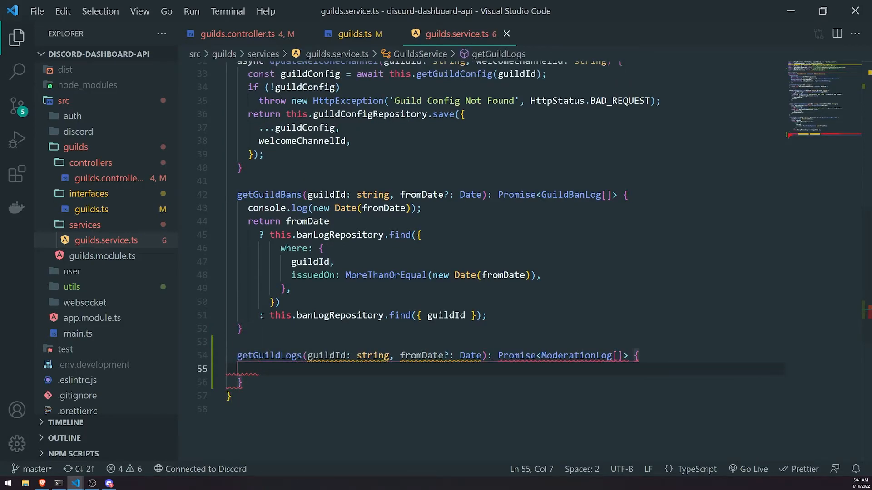
scroll("down", 3)
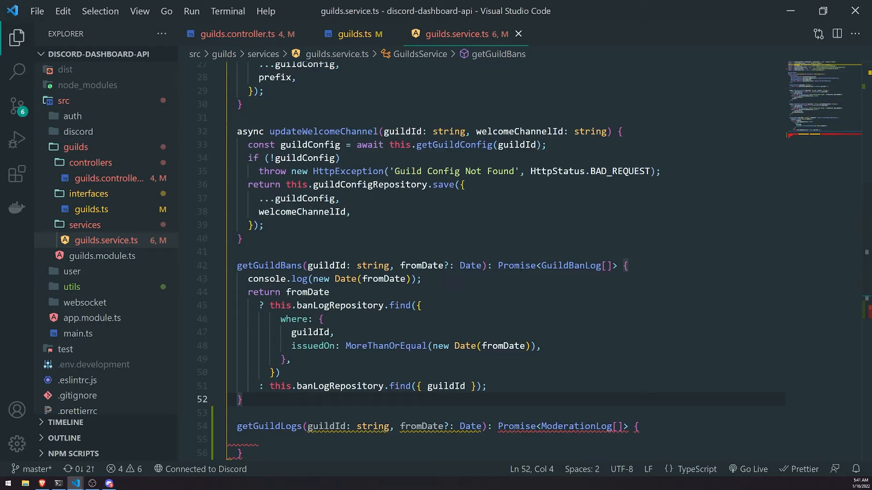
scroll("up", 3)
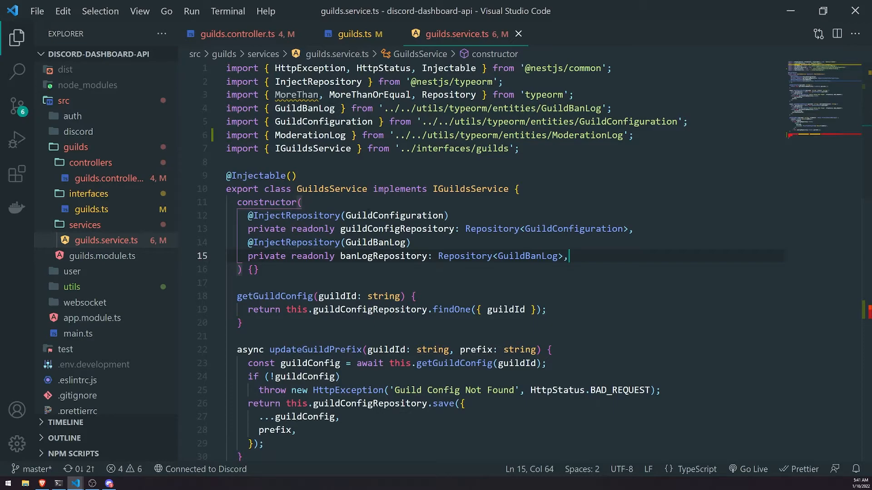
left_click(102, 256)
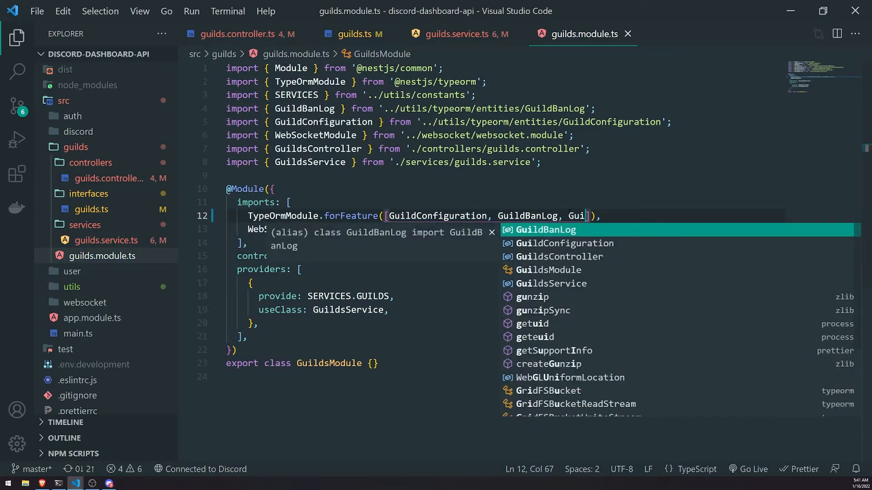
Register ModerationLog in the guilds module's TypeOrmModule.forFeature list alongside GuildConfiguration and GuildBanLog.
type("ModerationLog")
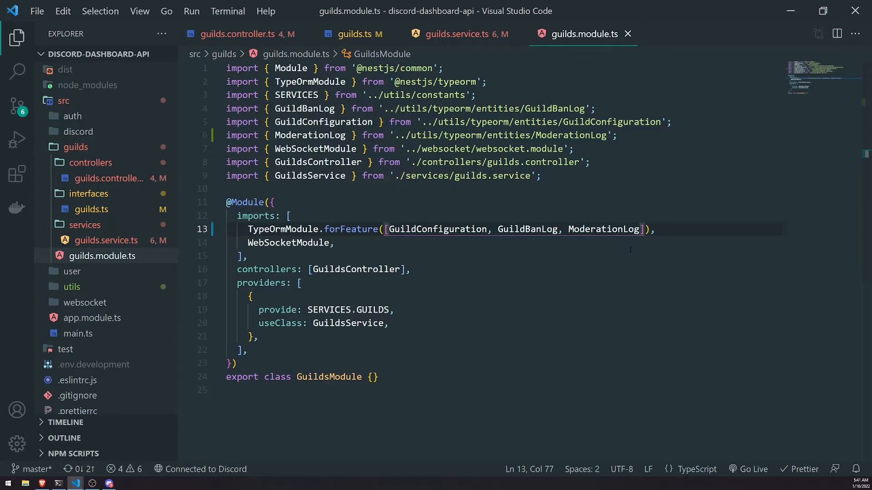
left_click(609, 229)
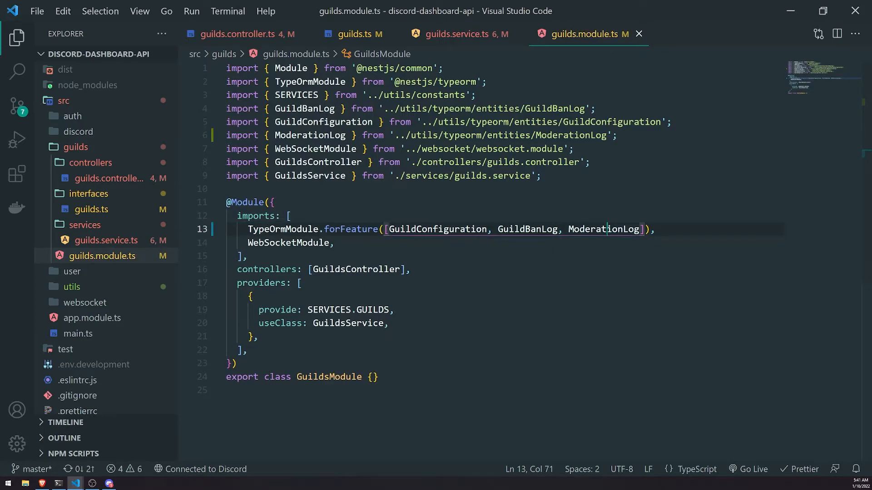
left_click(457, 34)
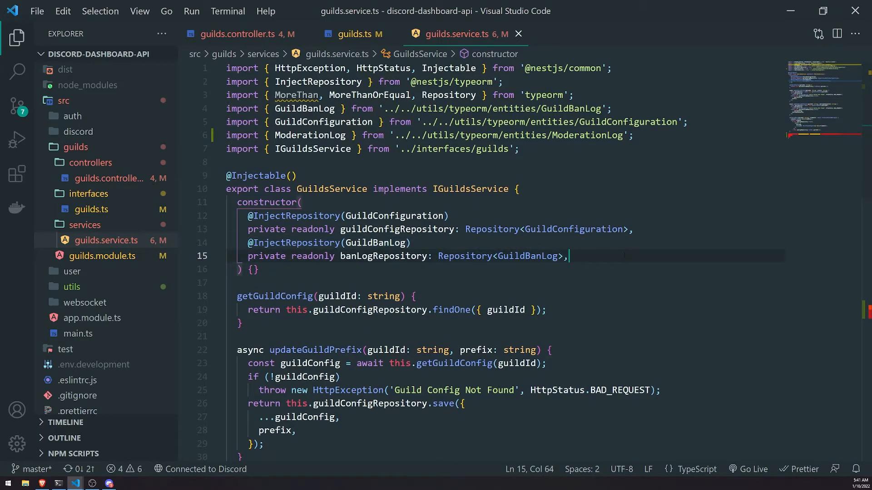
key("Enter")
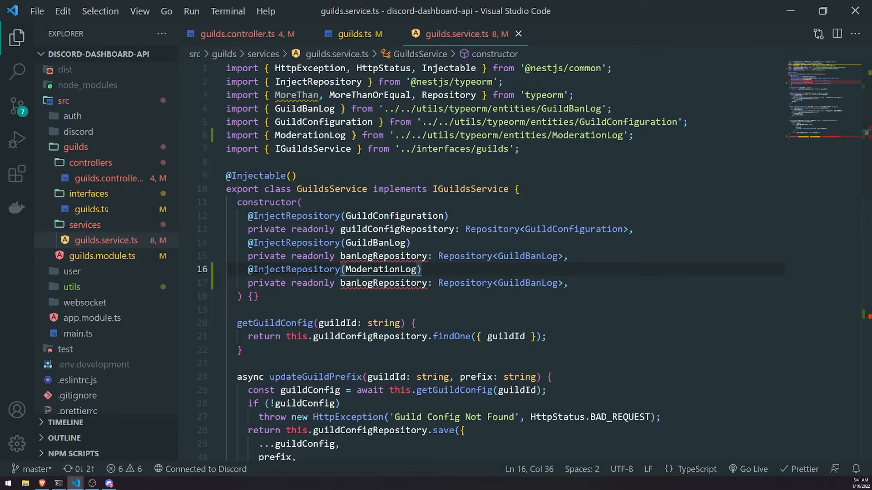
Inject a modLogRepository of type Repository<ModerationLog> into the GuildsService constructor.
scroll("down", 3)
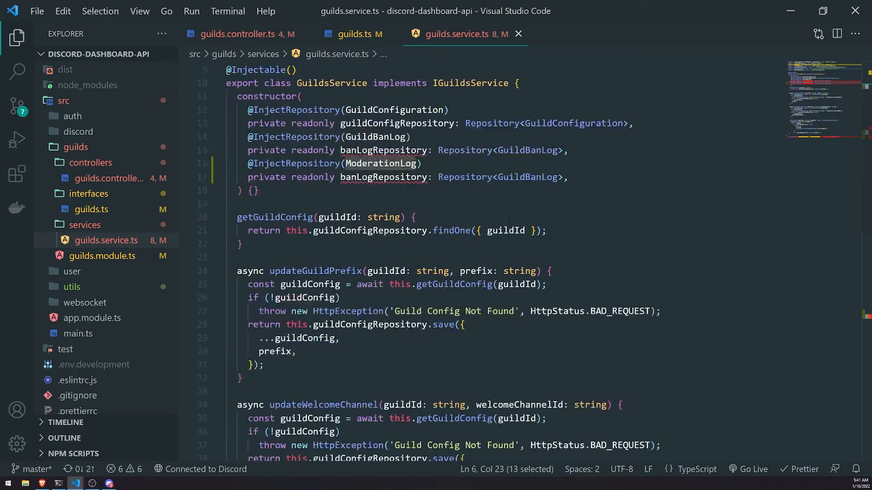
scroll("up", 3)
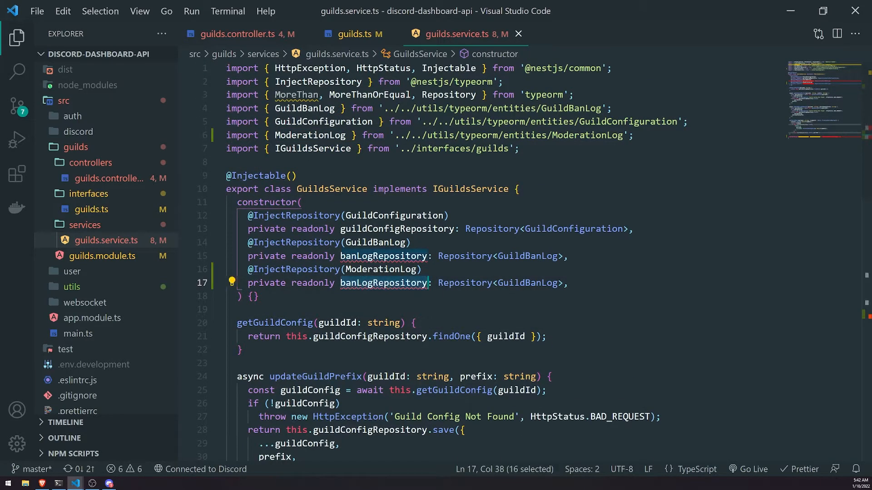
type("modLogRepos")
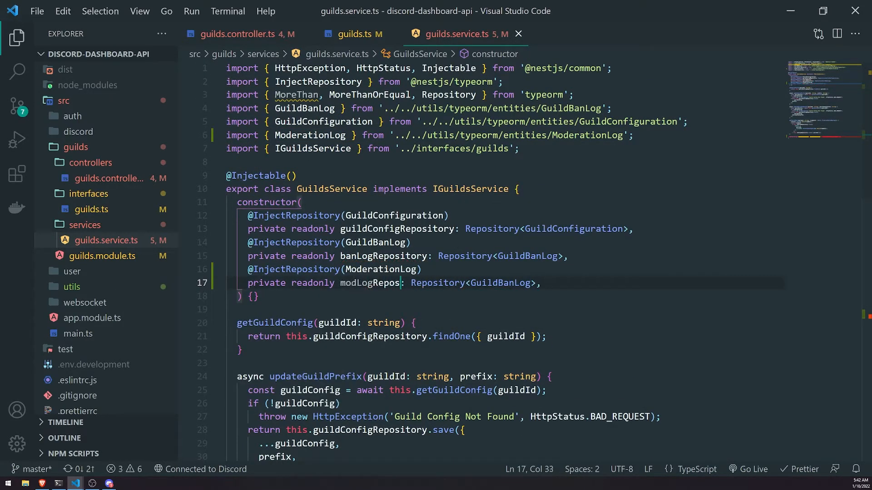
type("itory")
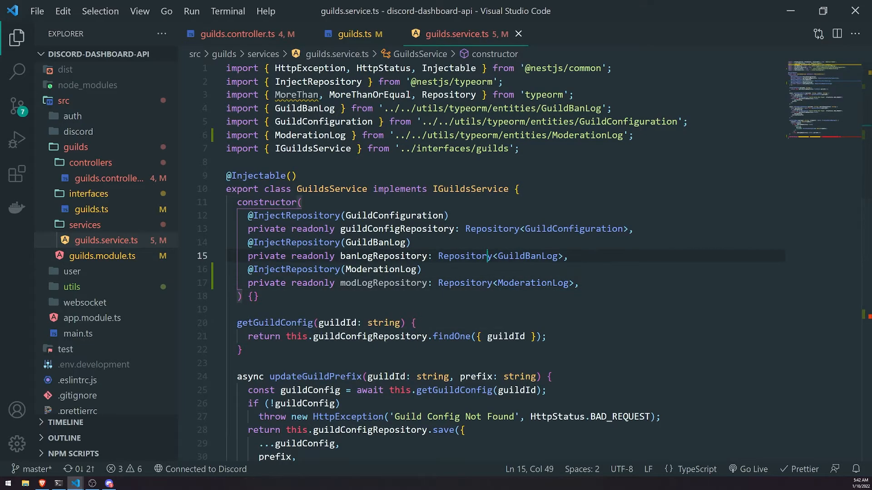
scroll("down", 3)
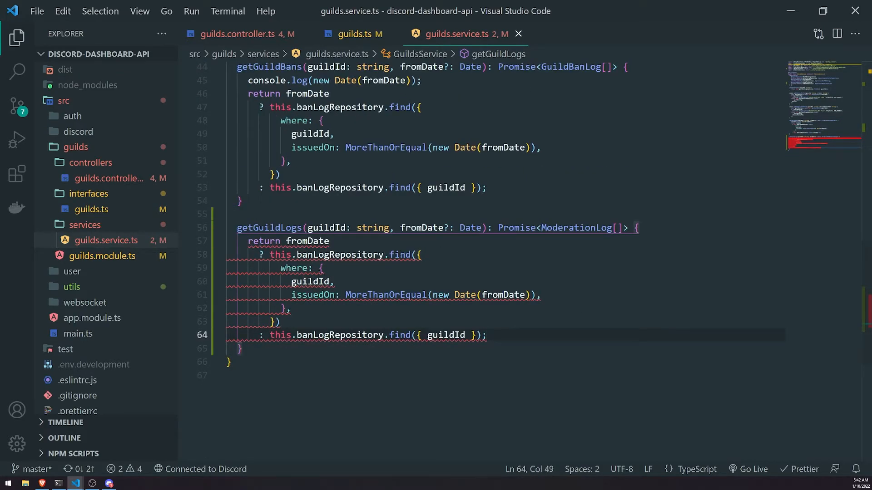
Make getGuildLogs query modLogRepository.find by guildId with a MoreThanOrEqual issuedOn filter from fromDate.
double_click(340, 254)
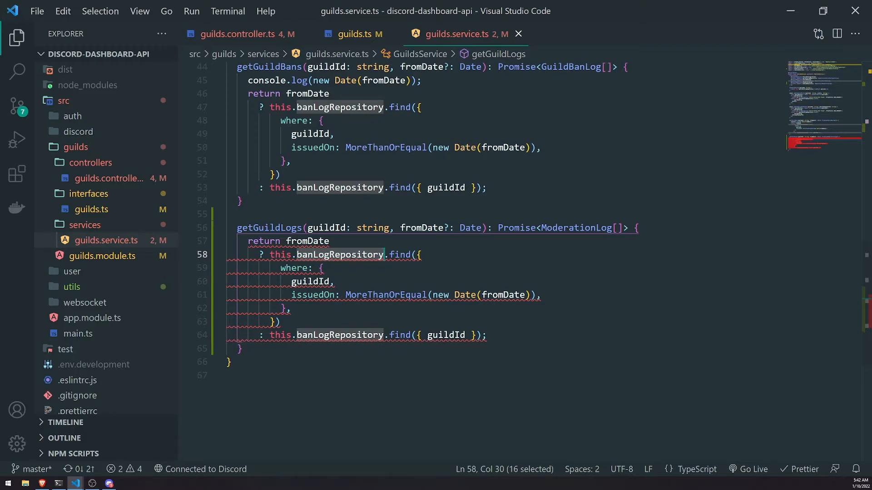
type("modLogRepository")
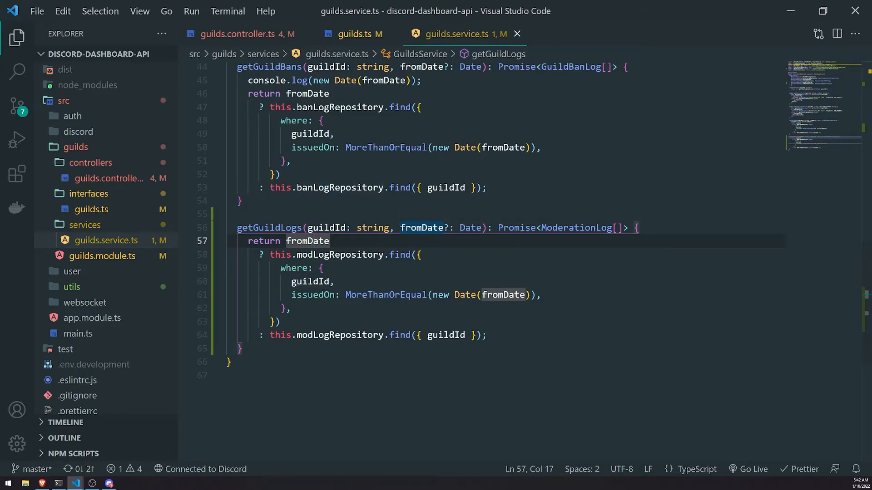
left_click(316, 282)
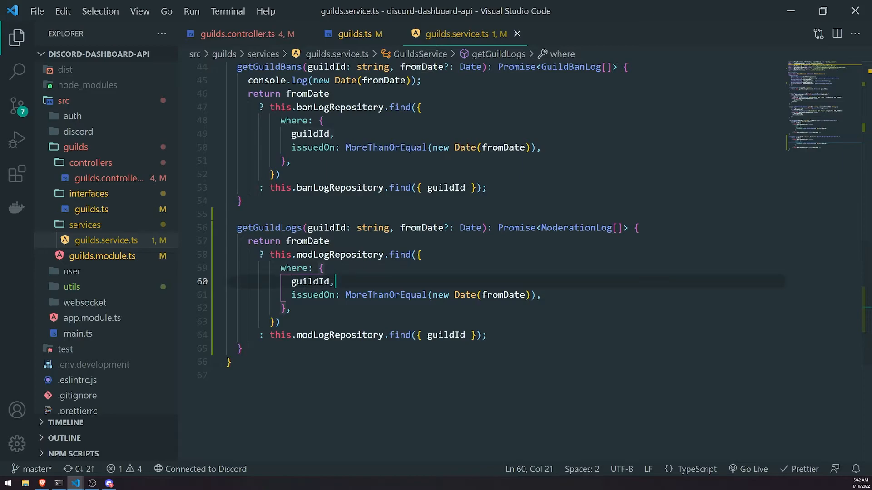
left_click(328, 295)
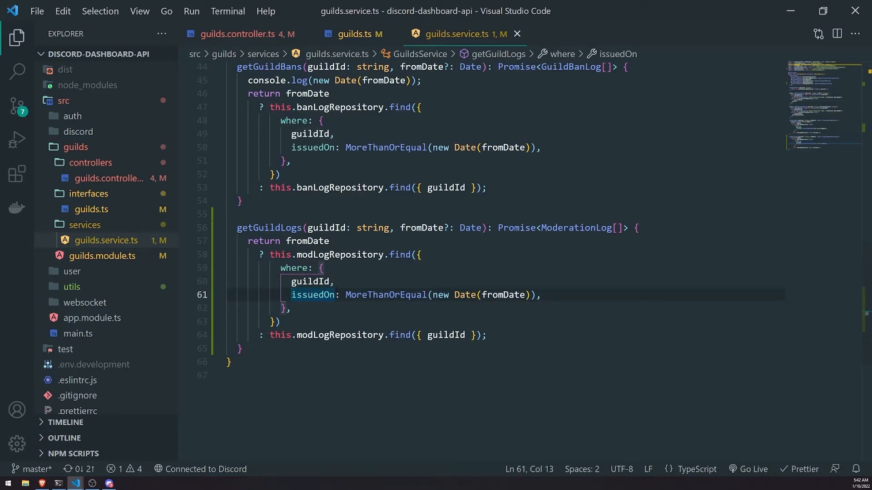
left_click(362, 295)
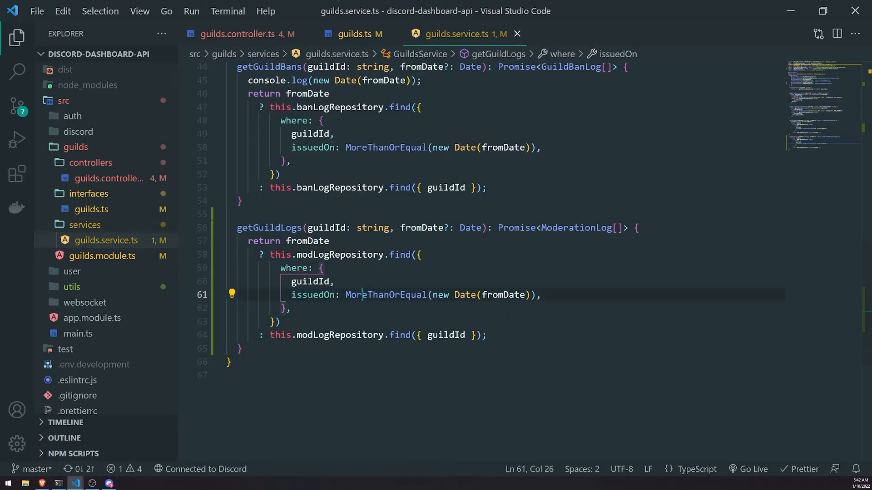
left_click(539, 295)
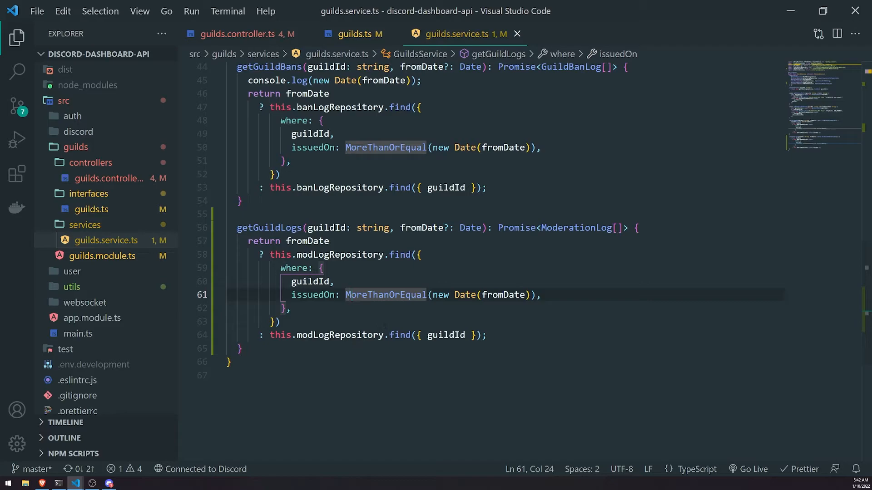
mouse_move(383, 317)
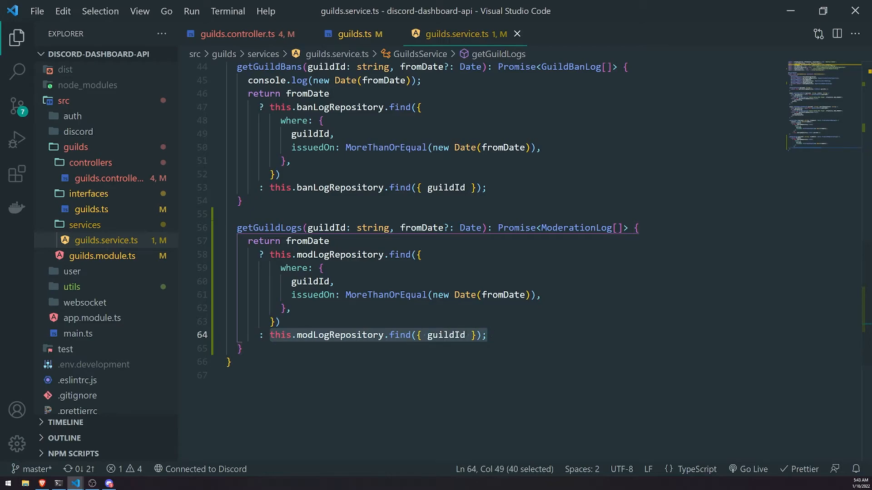
left_click(422, 325)
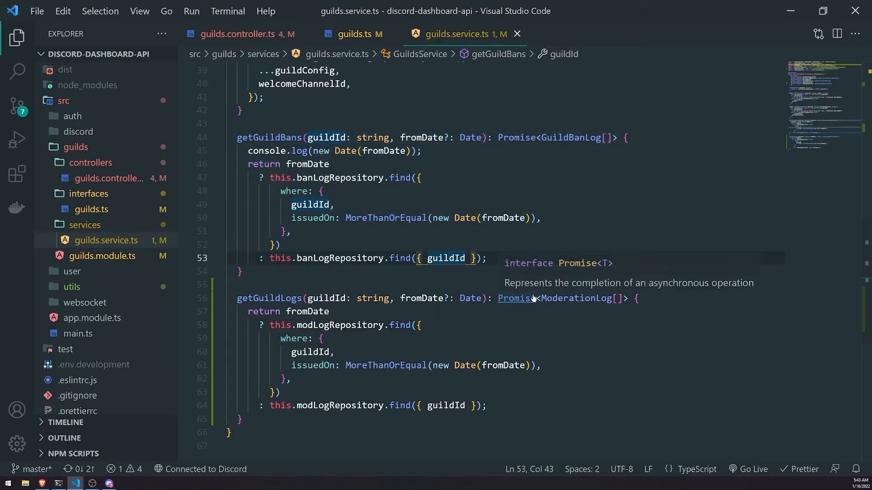
In guilds.controller.ts, make getGuildLogs return this.guildsService.getGuildLogs(guildId).
left_click(241, 34)
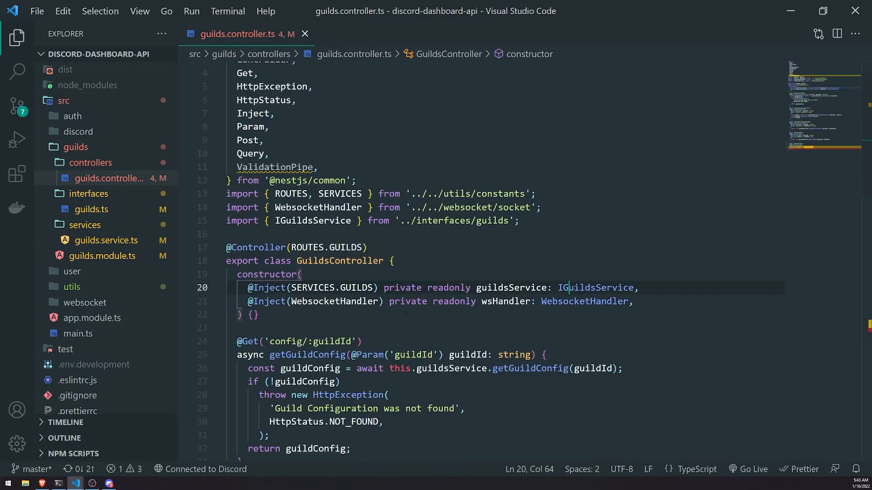
scroll("down", 3)
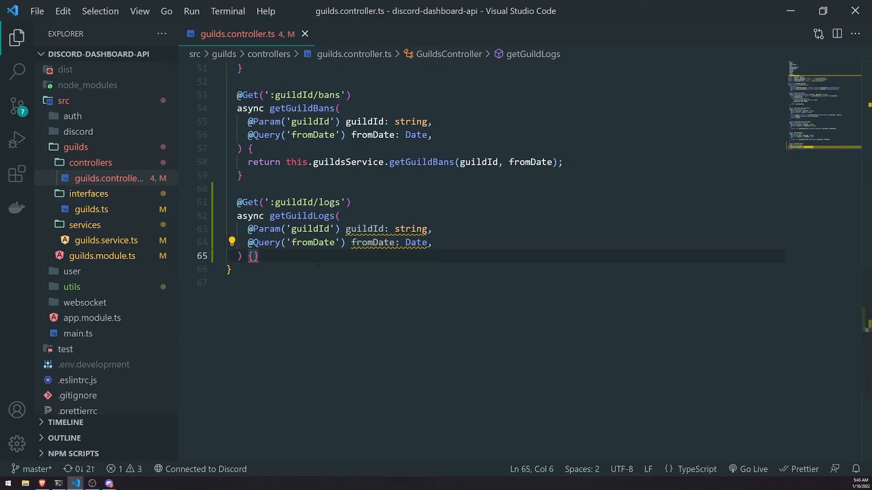
type("return")
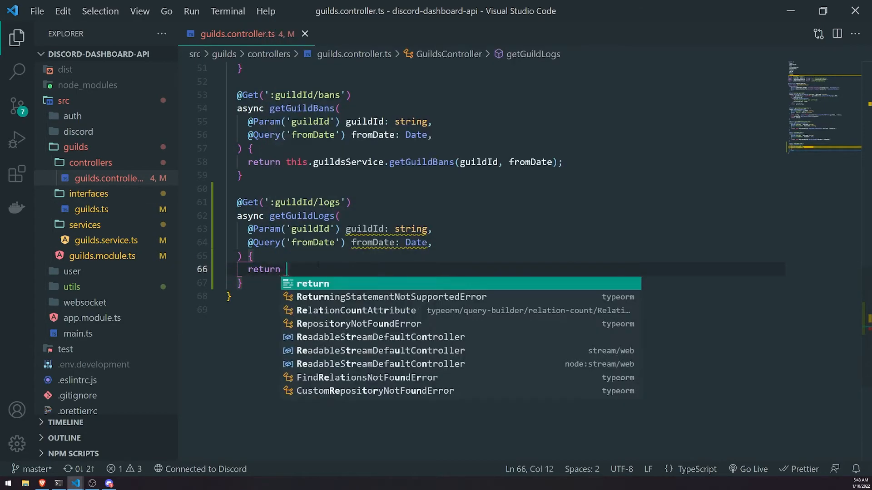
type("this.g")
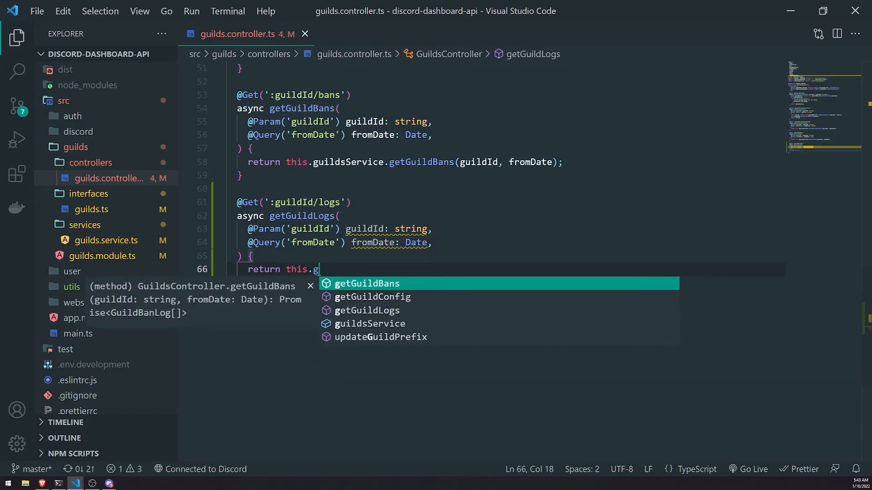
type("uildsService.ge")
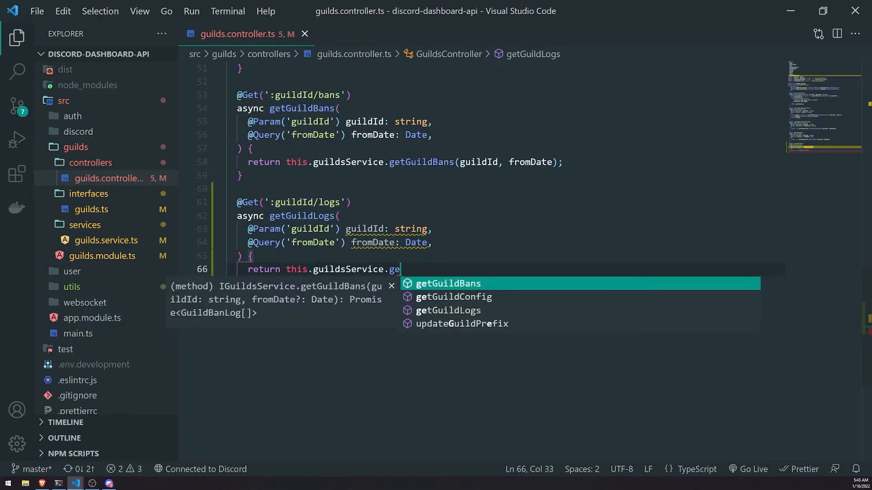
key("Backspace")
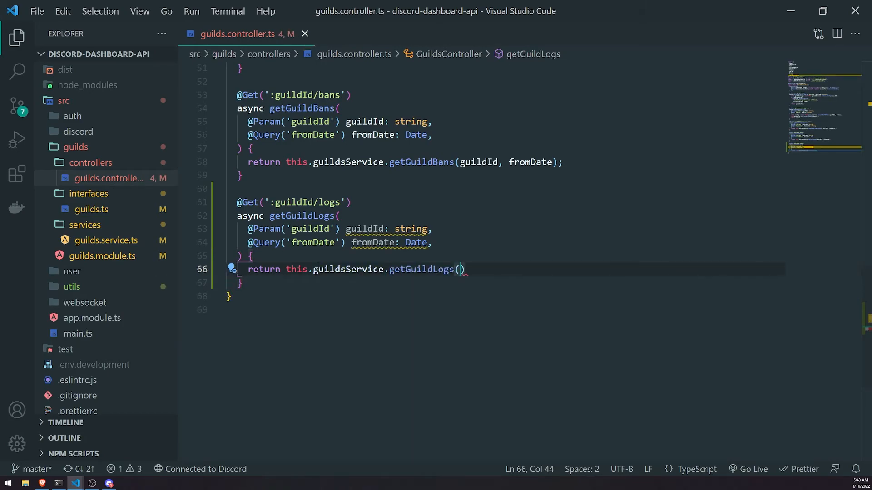
type("guildId,")
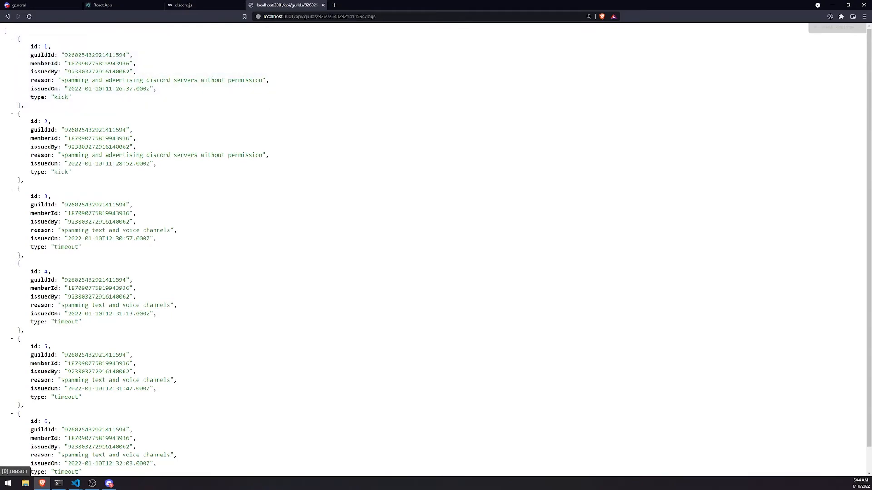
Inspect the six-entry logs JSON, selecting an entry id and guildId, then return to the editor.
scroll("down", 3)
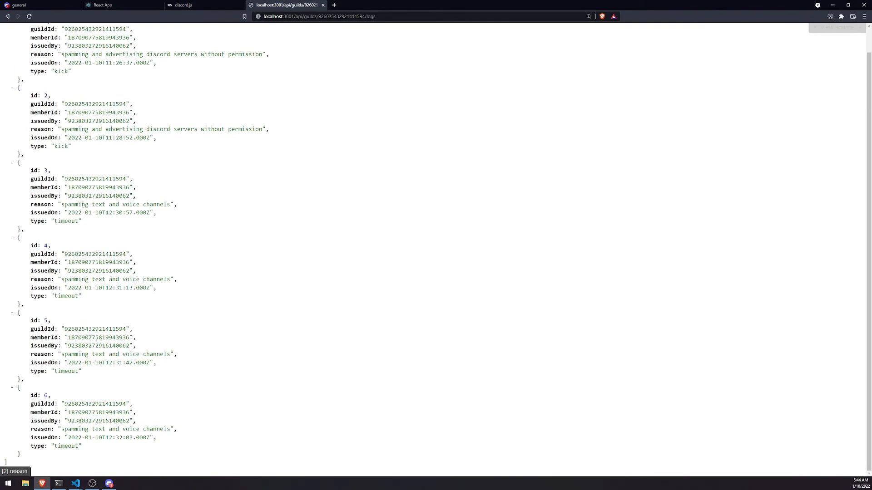
scroll("up", 3)
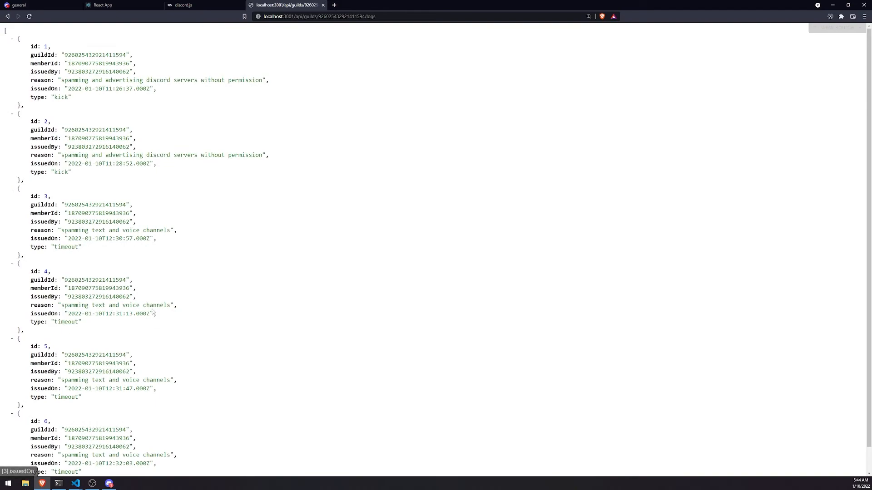
mouse_move(82, 79)
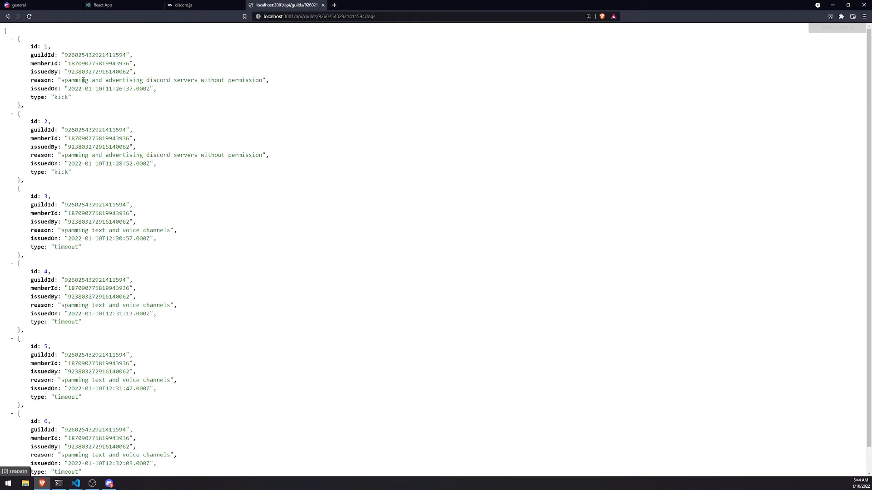
scroll("down", 3)
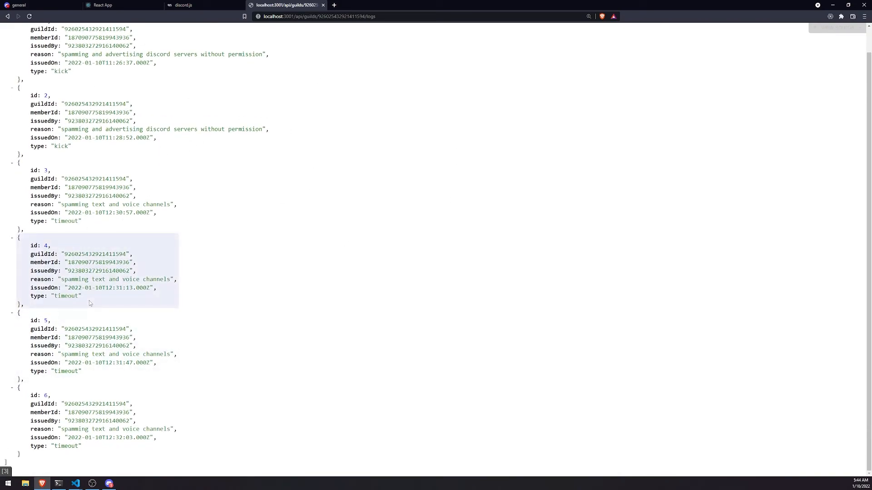
scroll("up", 3)
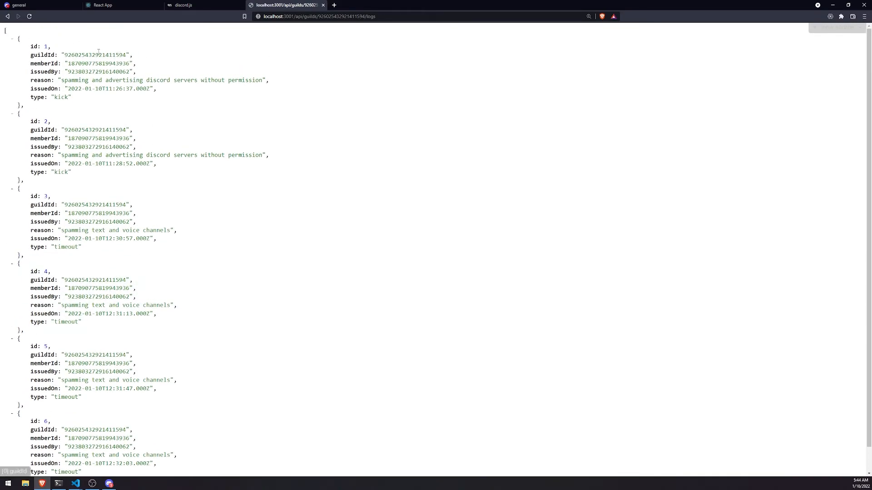
double_click(41, 121)
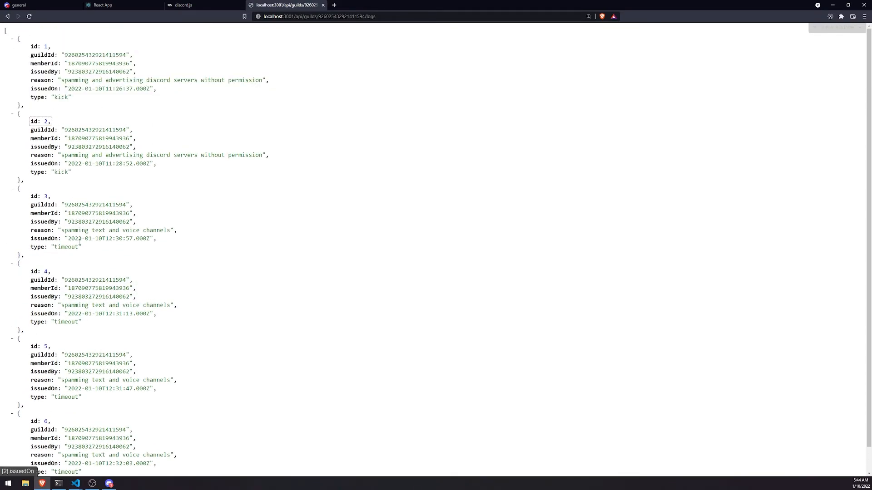
scroll("down", 3)
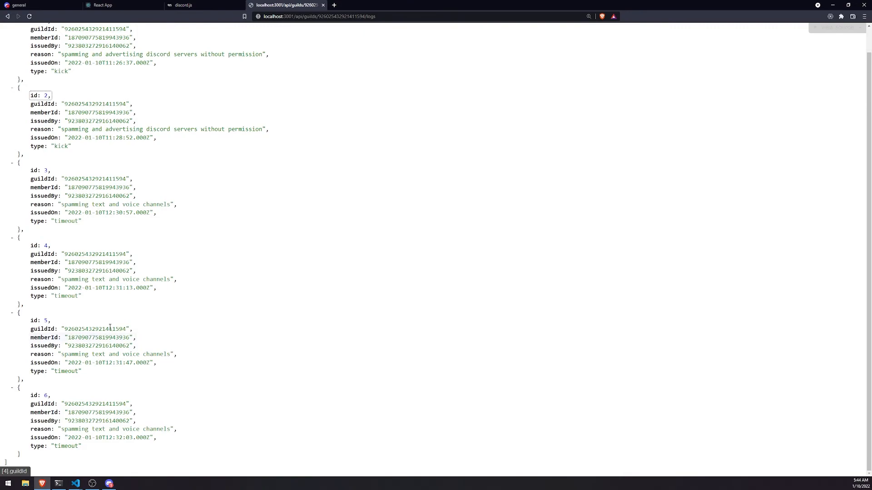
double_click(97, 29)
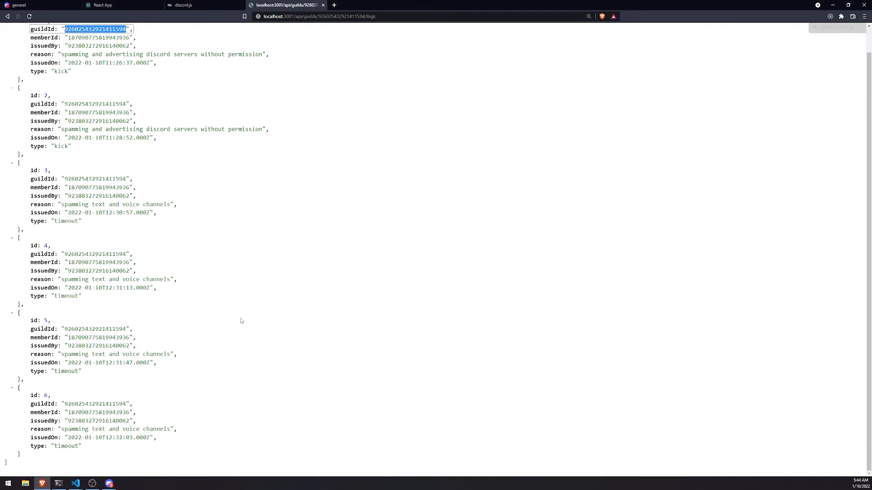
mouse_move(314, 209)
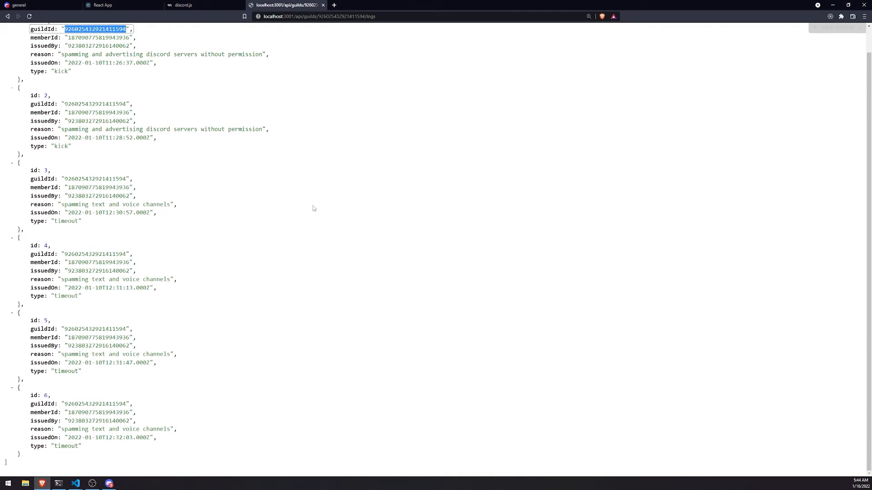
scroll("up", 3)
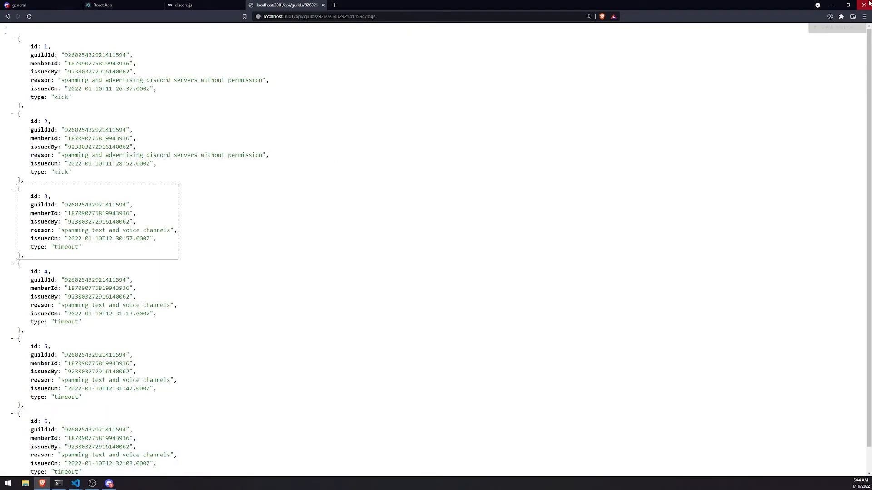
left_click(109, 483)
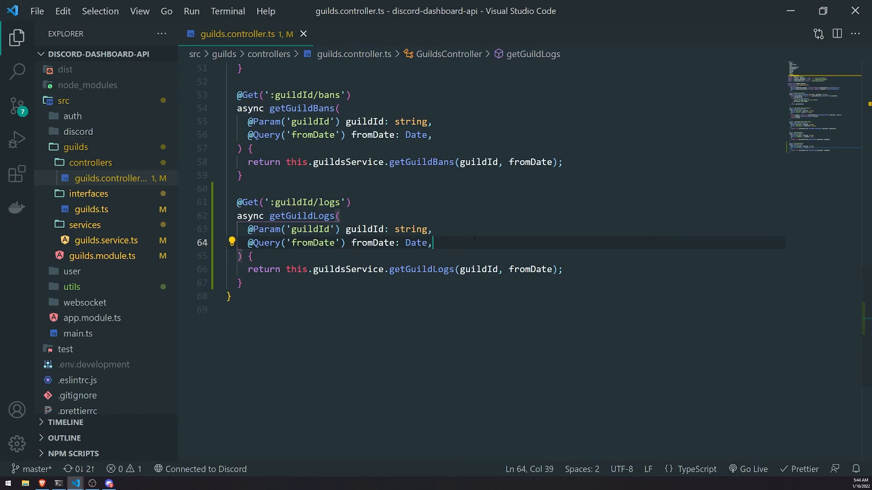
mouse_move(462, 137)
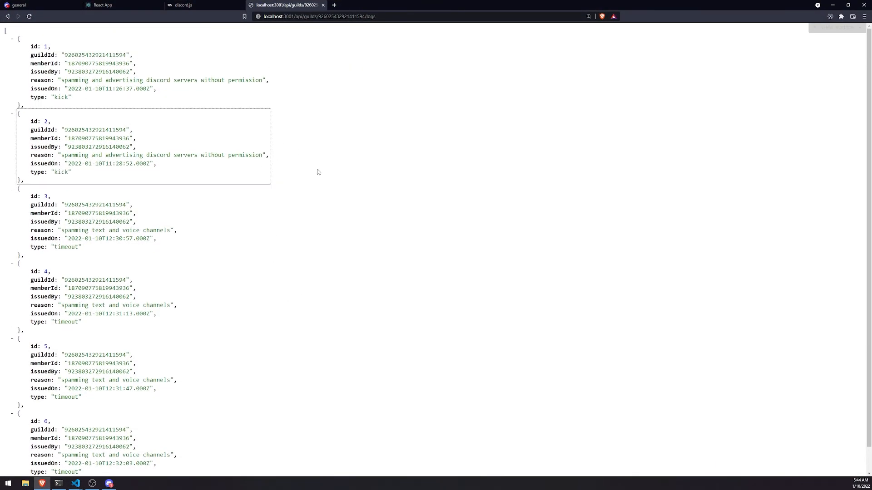
Collapse the first log entry in the JSON view and switch to the React App dashboard tab.
scroll("down", 3)
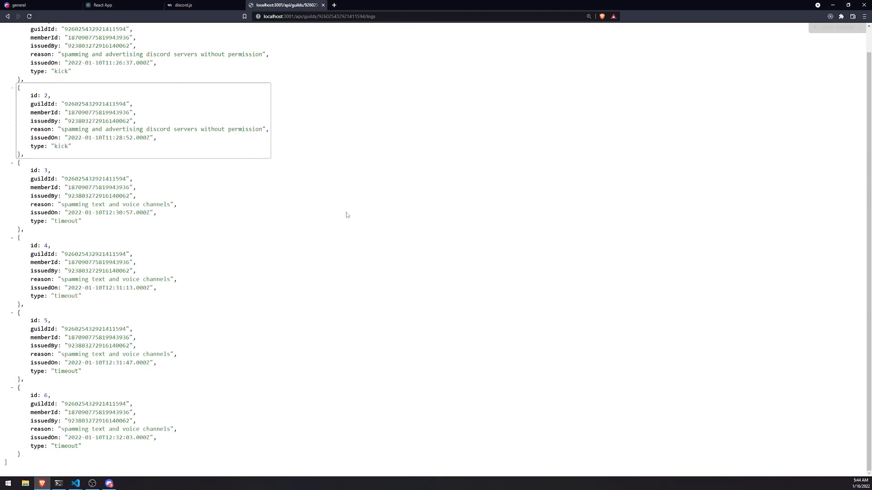
mouse_move(216, 150)
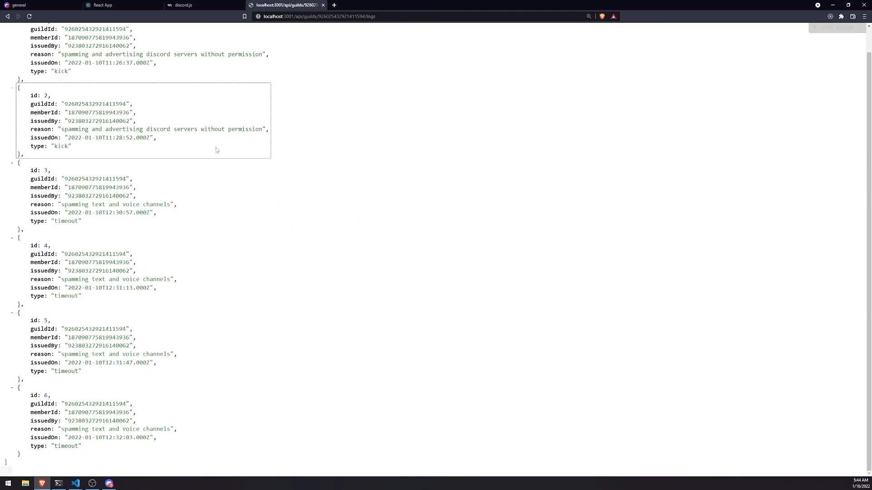
mouse_move(278, 132)
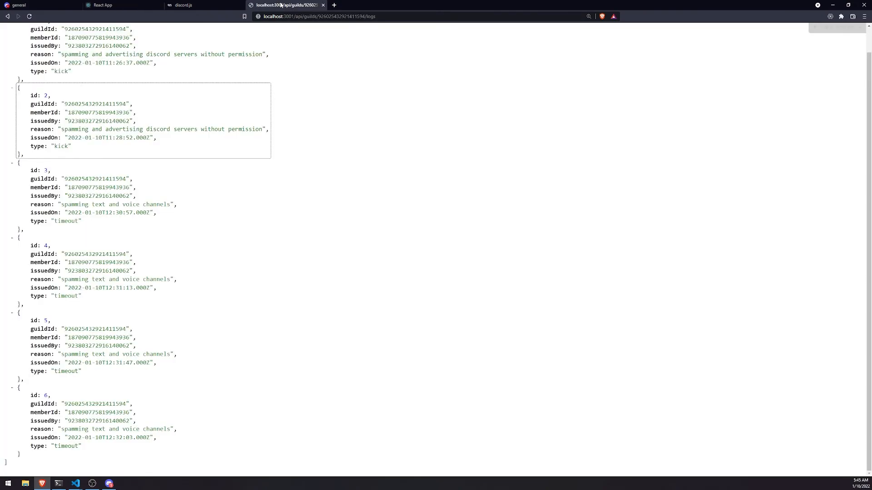
scroll("up", 3)
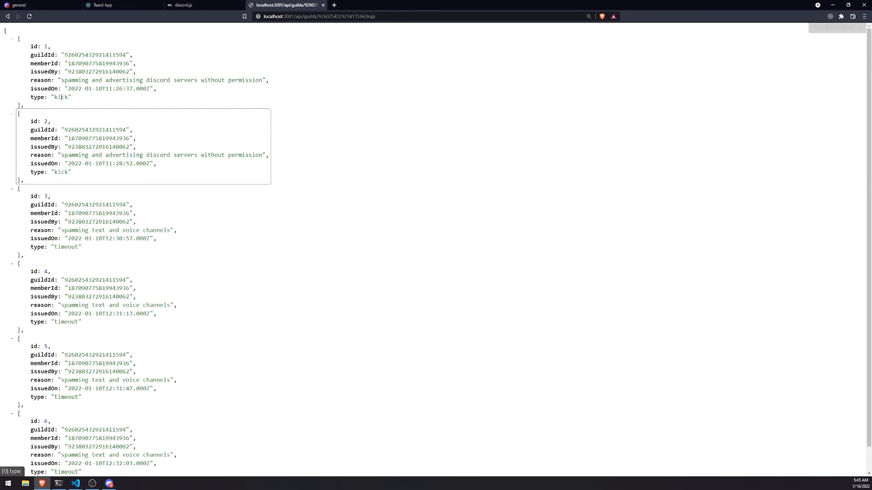
left_click(11, 38)
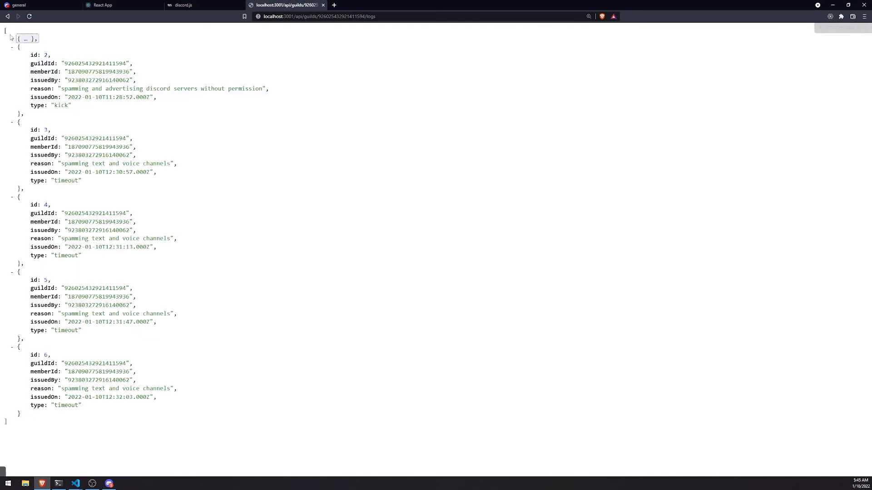
scroll("up", 3)
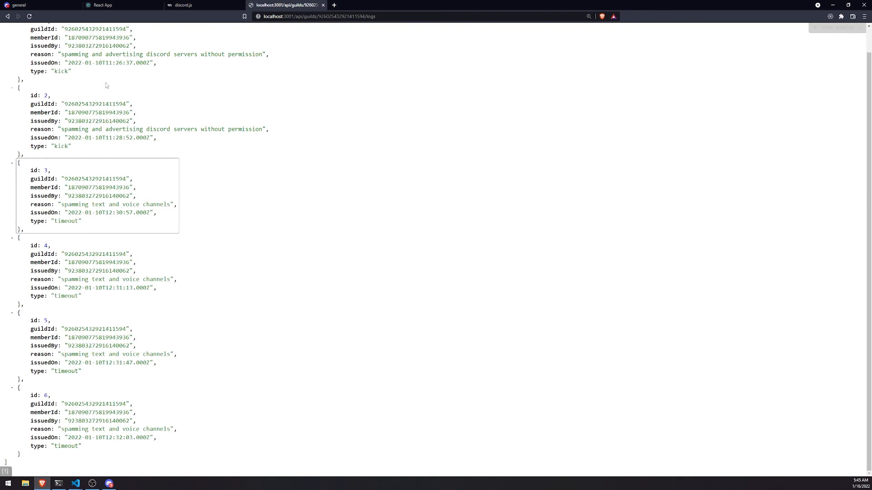
mouse_move(144, 32)
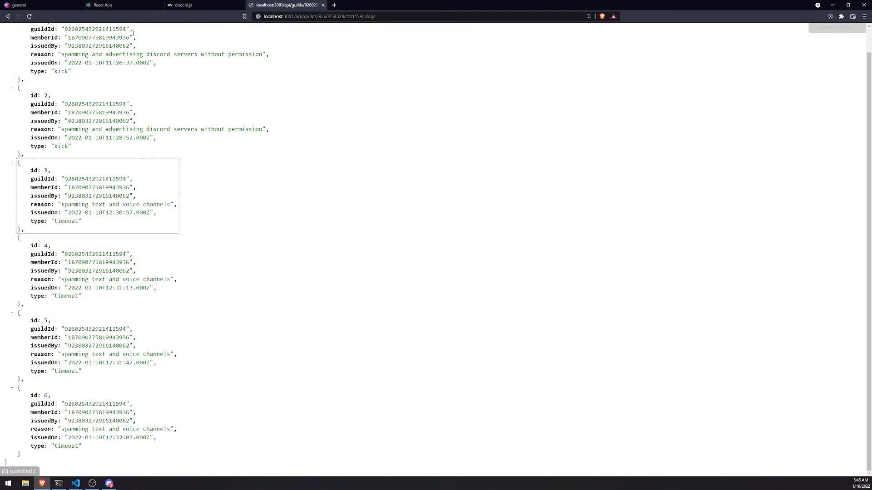
left_click(106, 5)
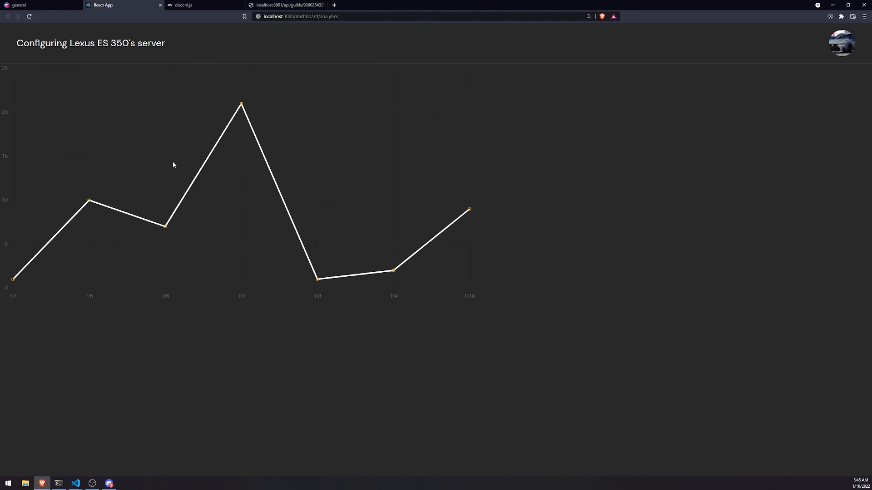